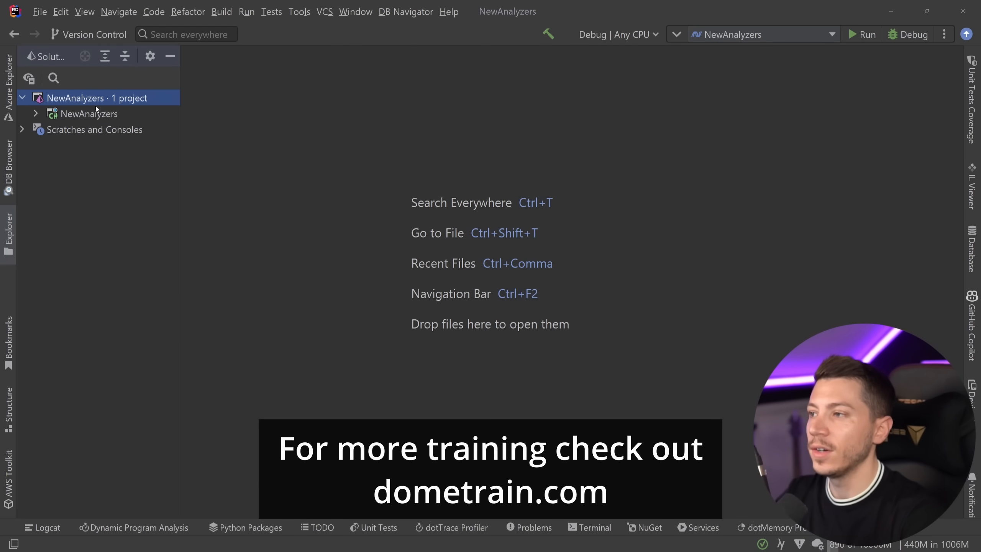
Open NewAnalyzers.csproj and Program.cs, and change TargetFramework to net7.0
{"action": "left_click", "coordinate": [89, 113]}
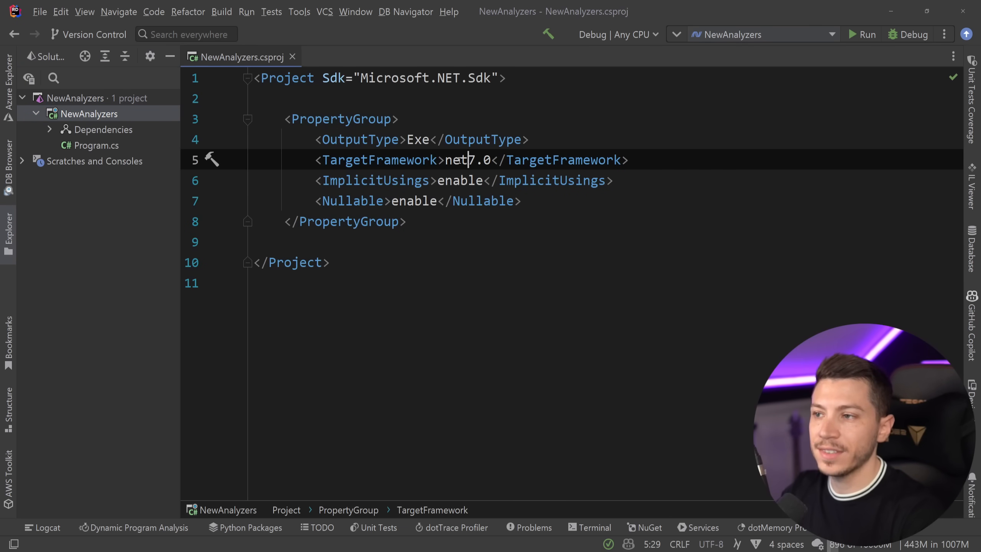
{"action": "left_click", "coordinate": [343, 57]}
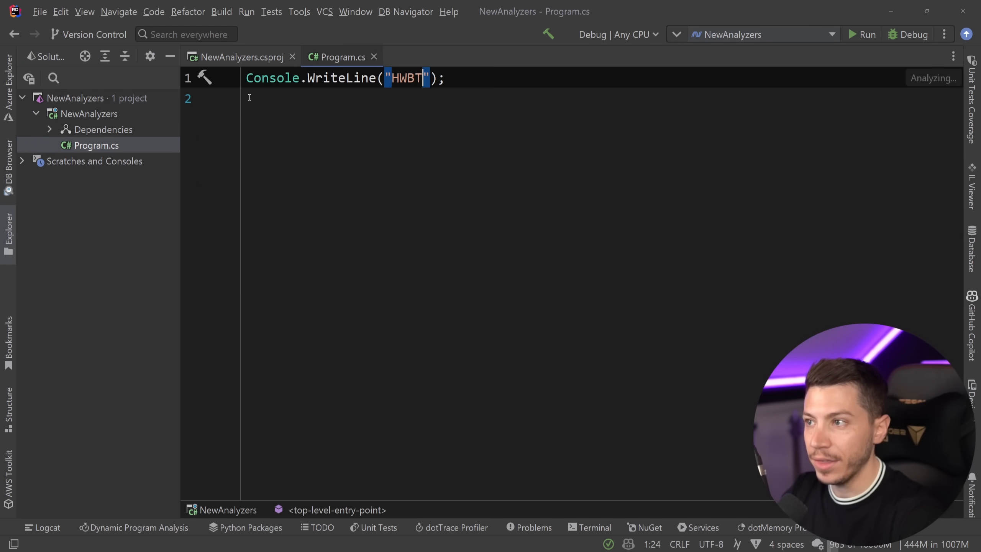
{"action": "left_click", "coordinate": [237, 57]}
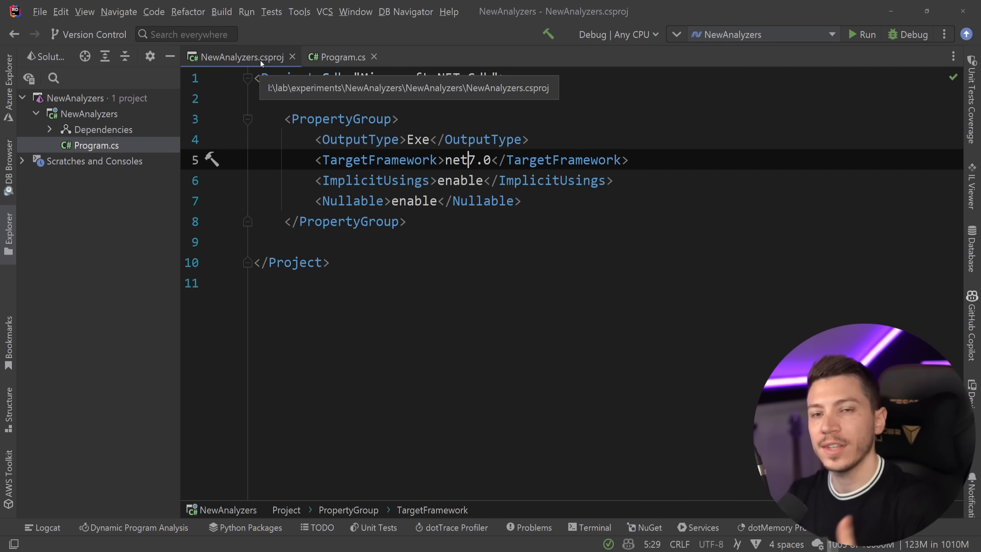
{"action": "key", "text": "Backspace"}
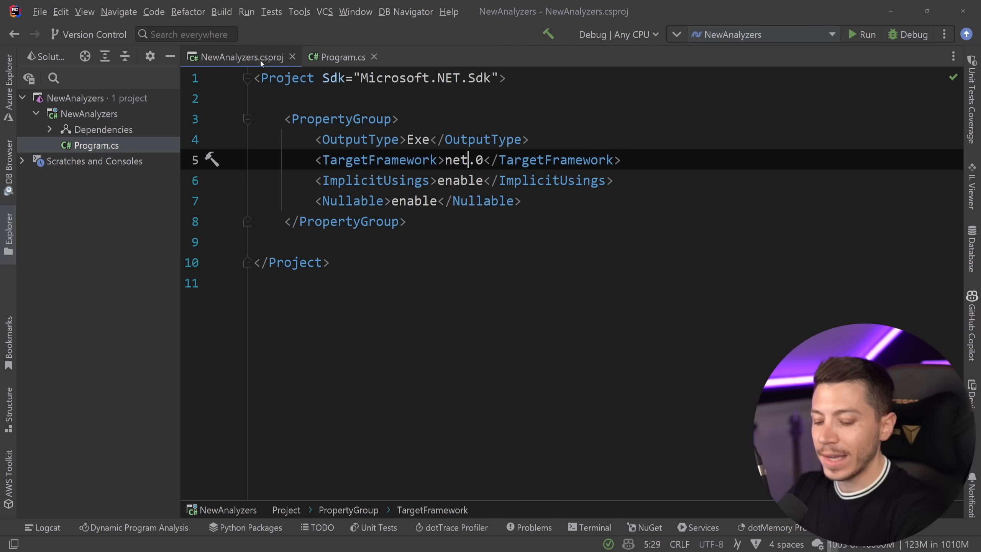
{"action": "type", "text": "7"}
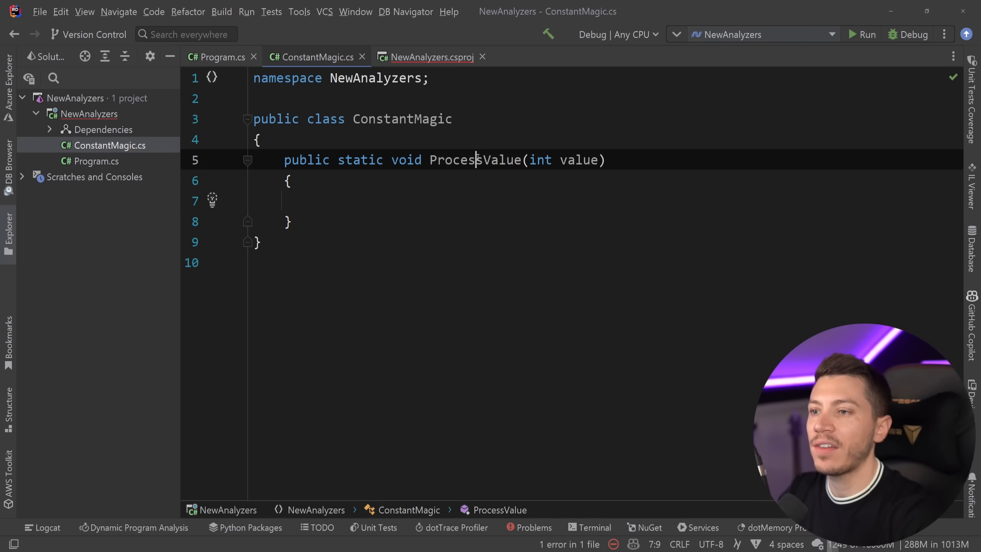
Call ConstantMagic.ProcessValue with a variable set to 10 and mark its parameter [ConstantExpected]
{"action": "left_click", "coordinate": [219, 57]}
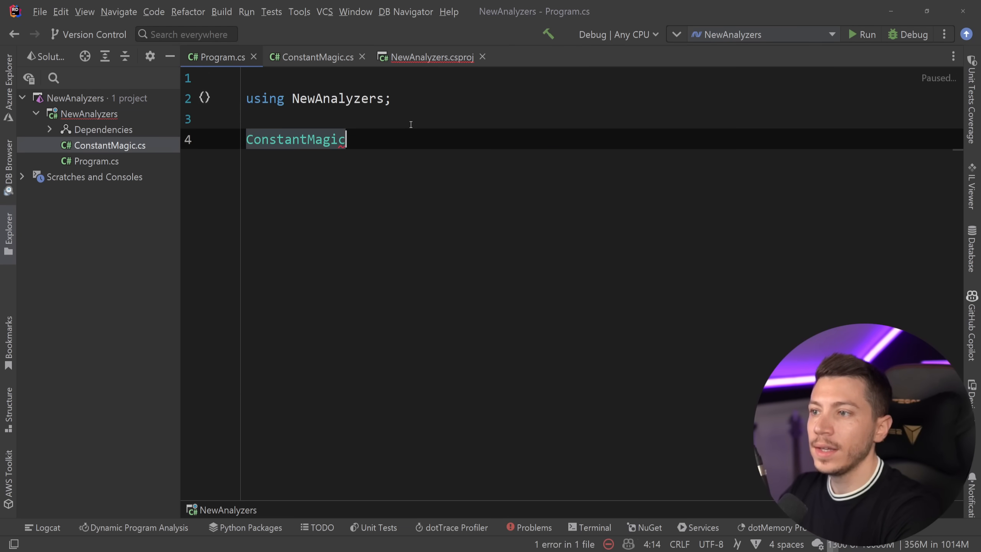
{"action": "type", "text": "value);"}
{"action": "type", "text": "var value = 10;"}
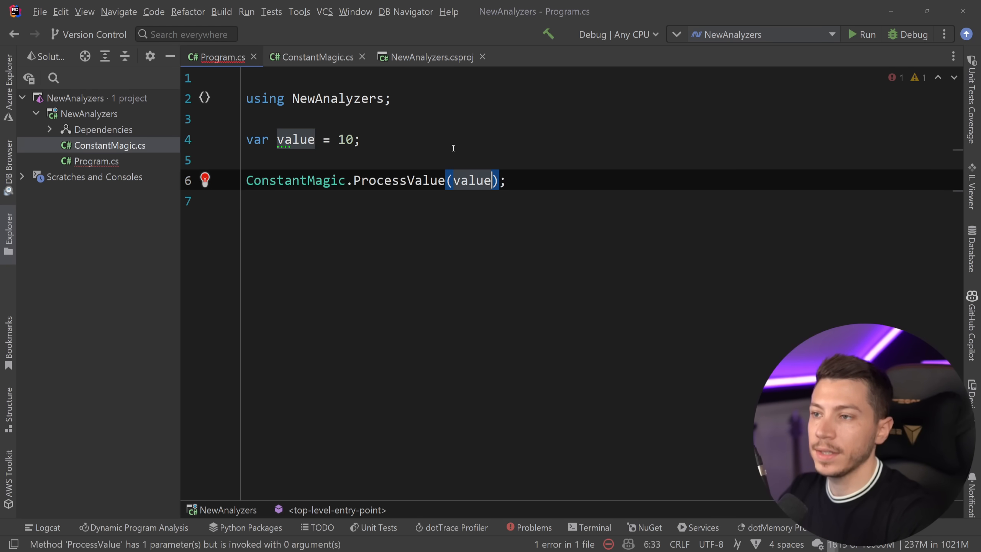
{"action": "left_click", "coordinate": [316, 58]}
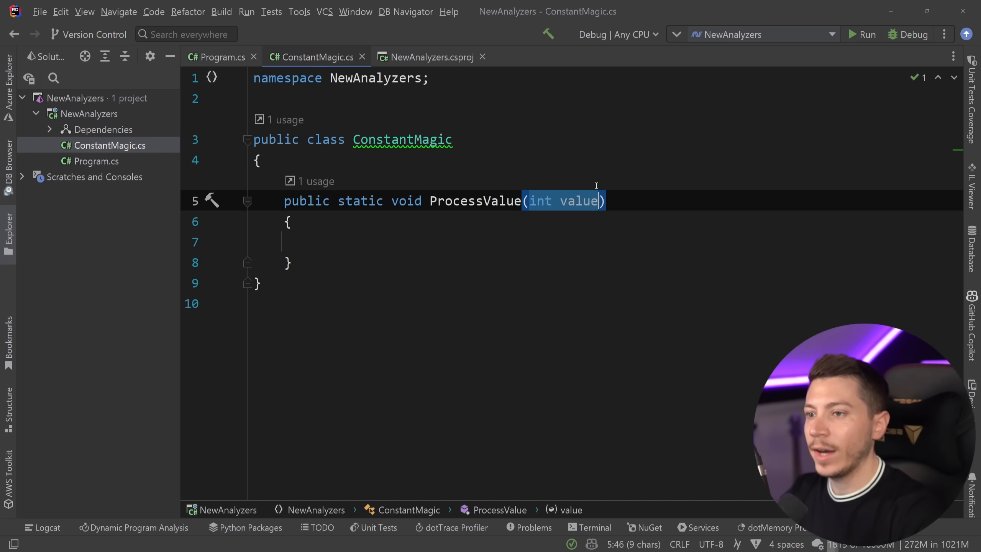
{"action": "key", "text": "enter"}
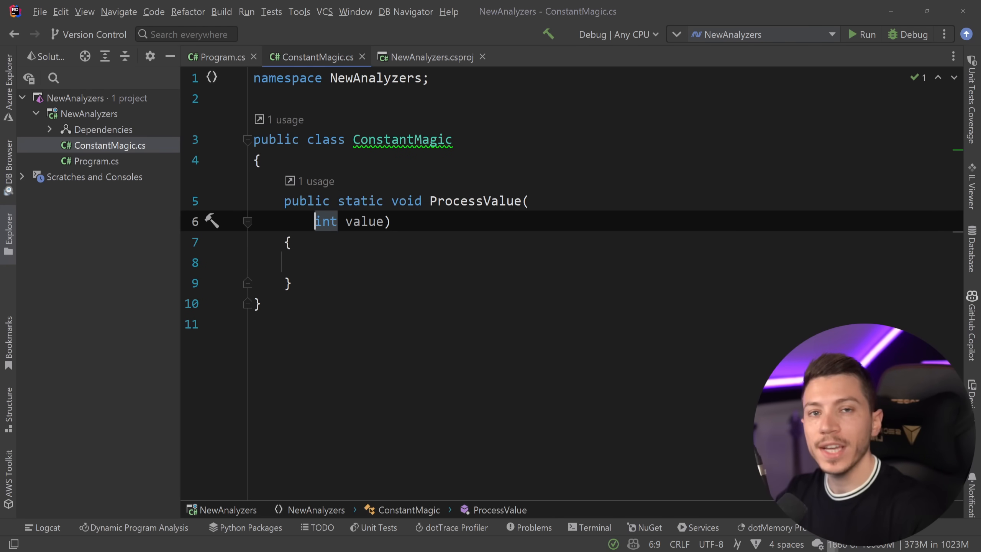
{"action": "type", "text": "[]"}
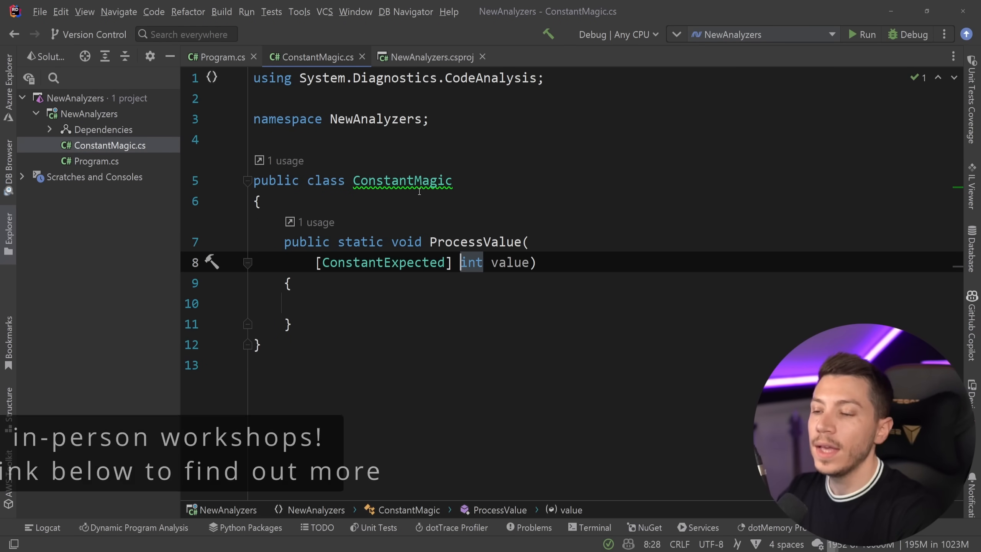
{"action": "left_click", "coordinate": [220, 57]}
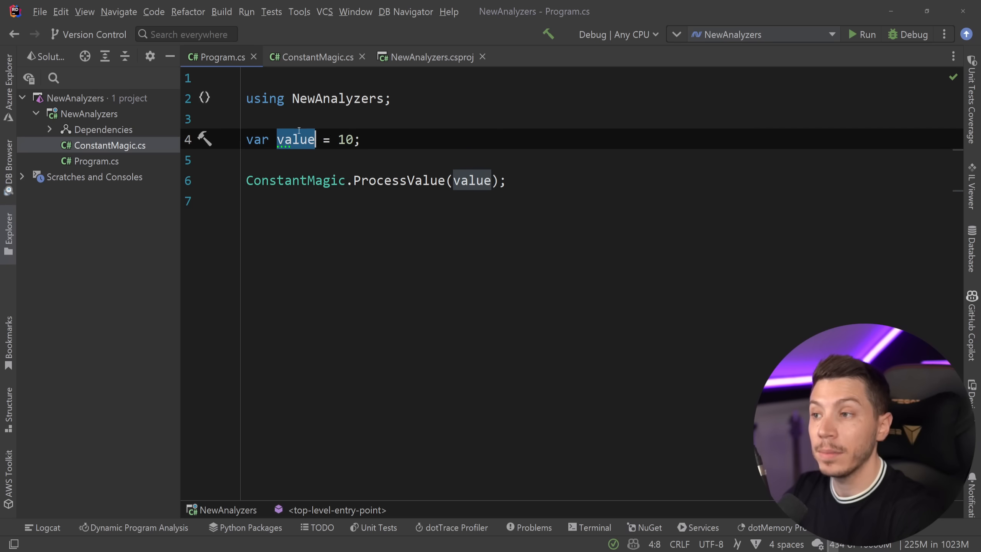
{"action": "type", "text": "net8.0</TargetFramework>"}
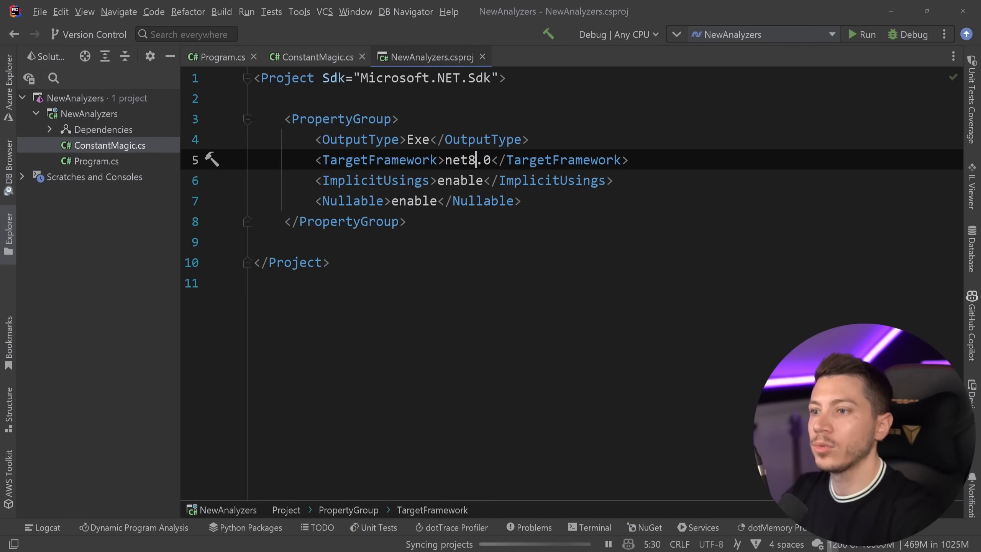
Check the CA1857 warning in Program.cs and add <WarningsAsErrors>CA1857</WarningsAsErrors> to the csproj
{"action": "left_click", "coordinate": [220, 57]}
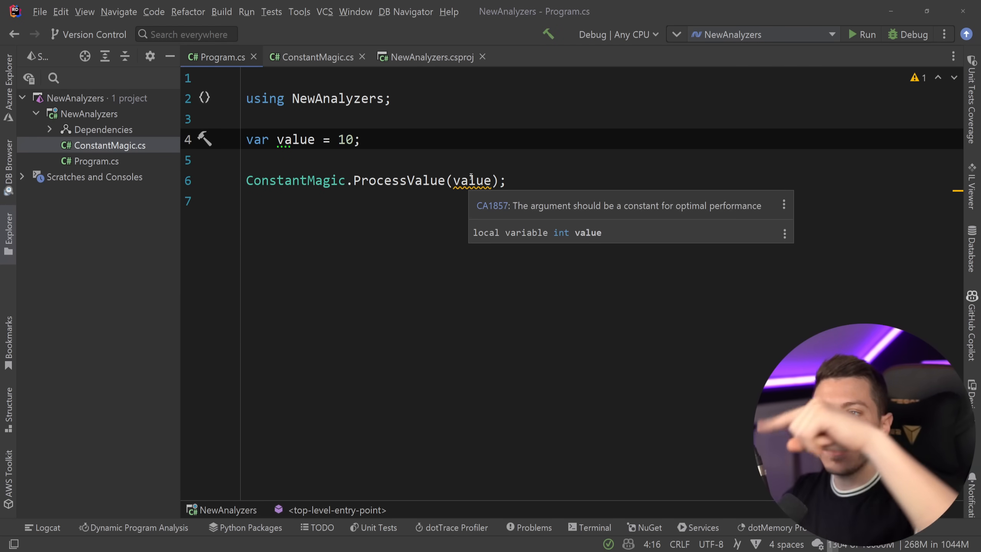
{"action": "mouse_move", "coordinate": [733, 210]}
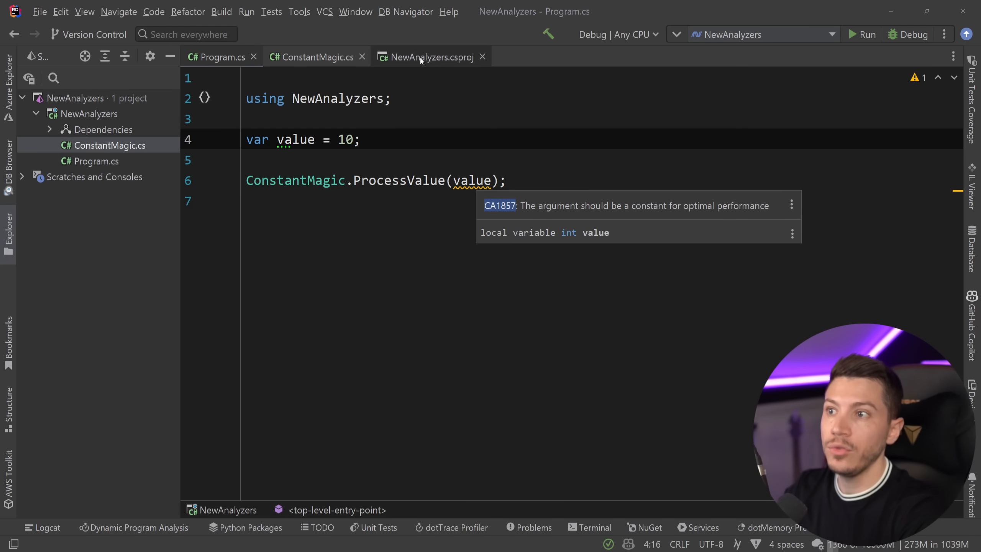
{"action": "left_click", "coordinate": [428, 57]}
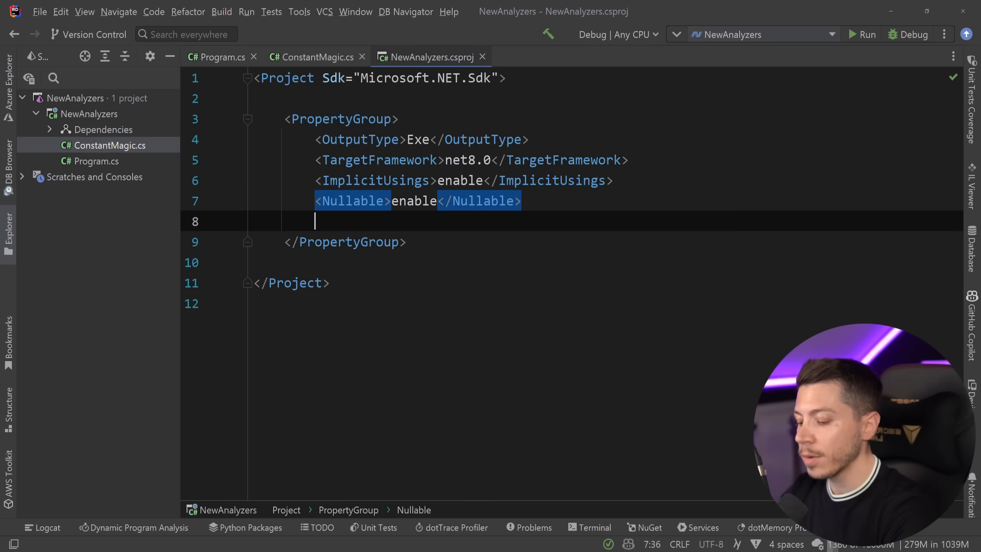
{"action": "type", "text": "<"}
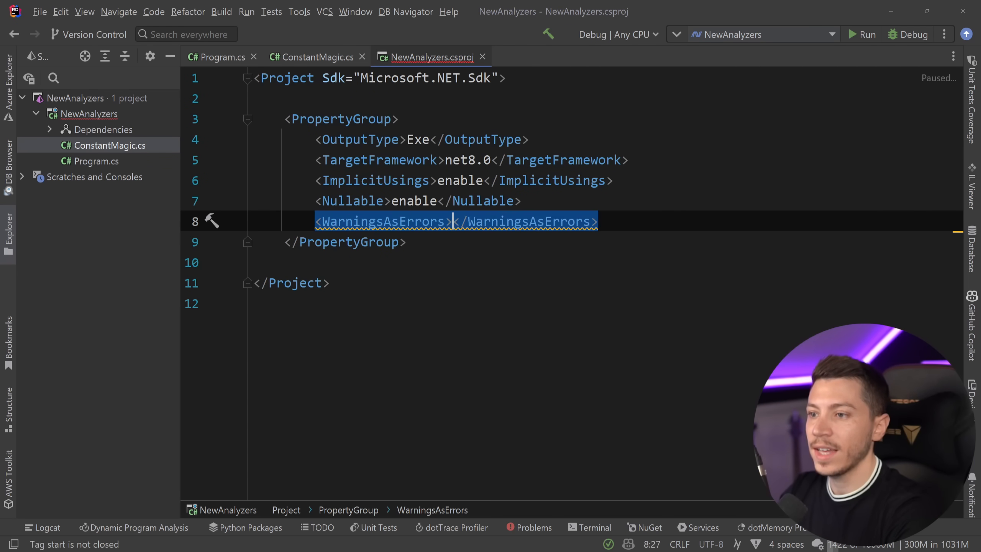
{"action": "type", "text": "CA1857"}
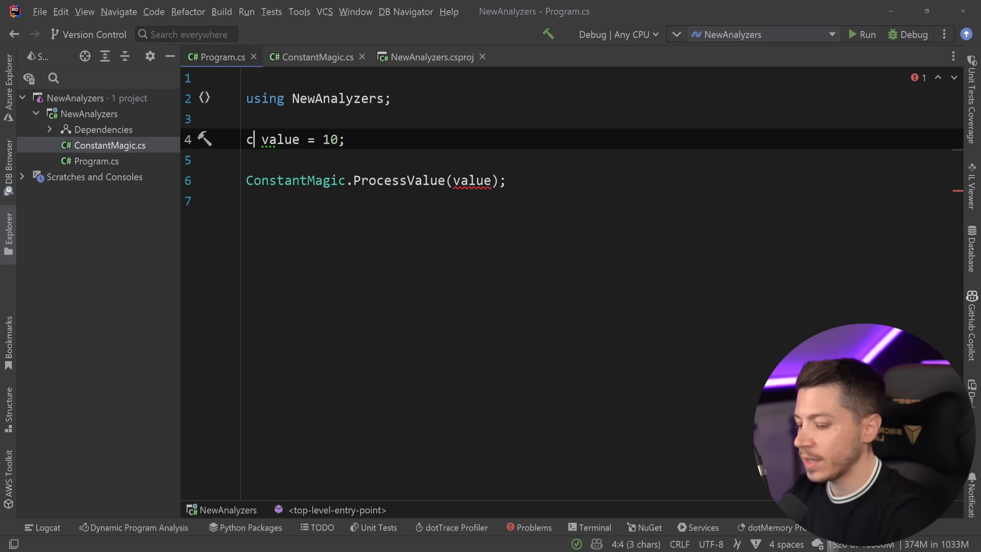
Make value a const int and add Min = 20 to [ConstantExpected], viewing the bounds error
{"action": "type", "text": "onst int"}
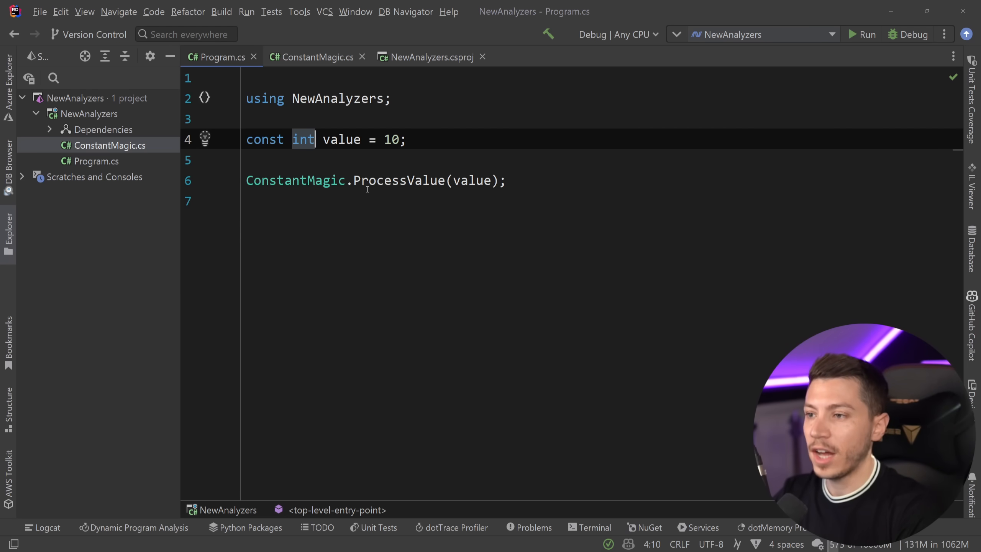
{"action": "left_click", "coordinate": [316, 57]}
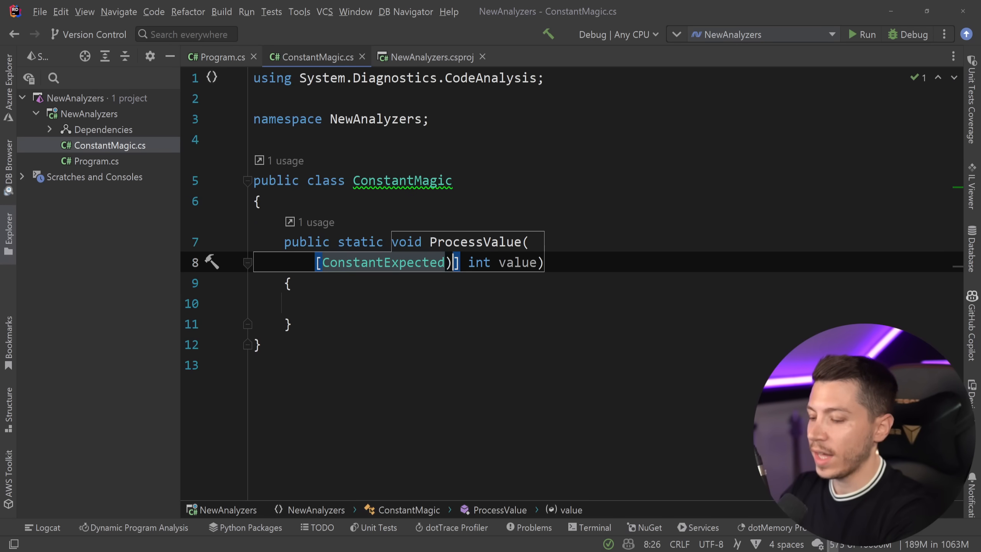
{"action": "type", "text": "("}
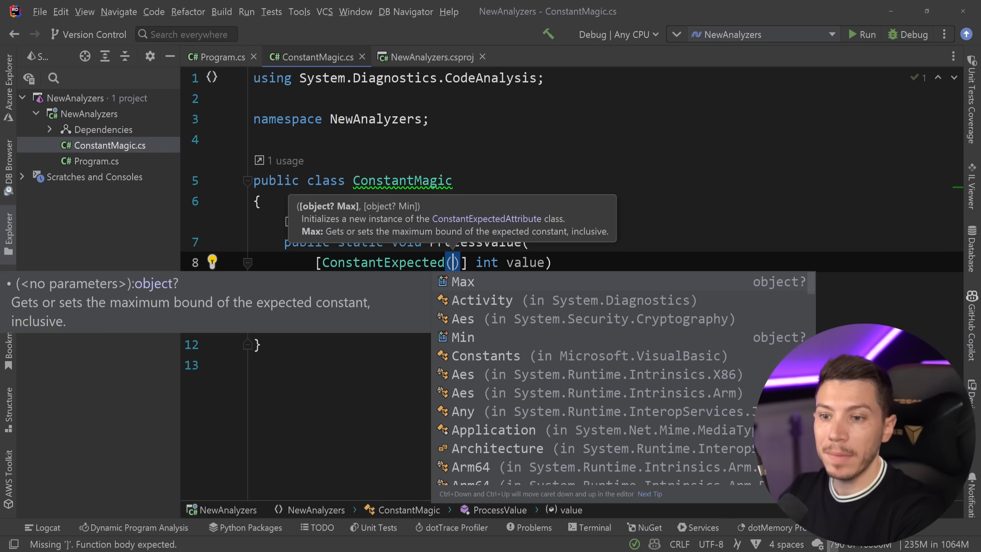
{"action": "type", "text": "Min ="}
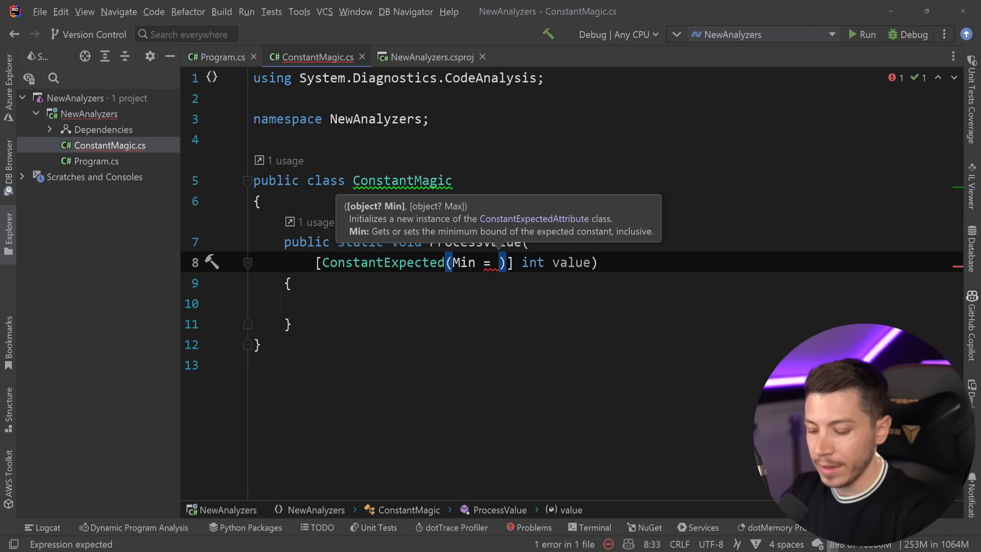
{"action": "type", "text": "20"}
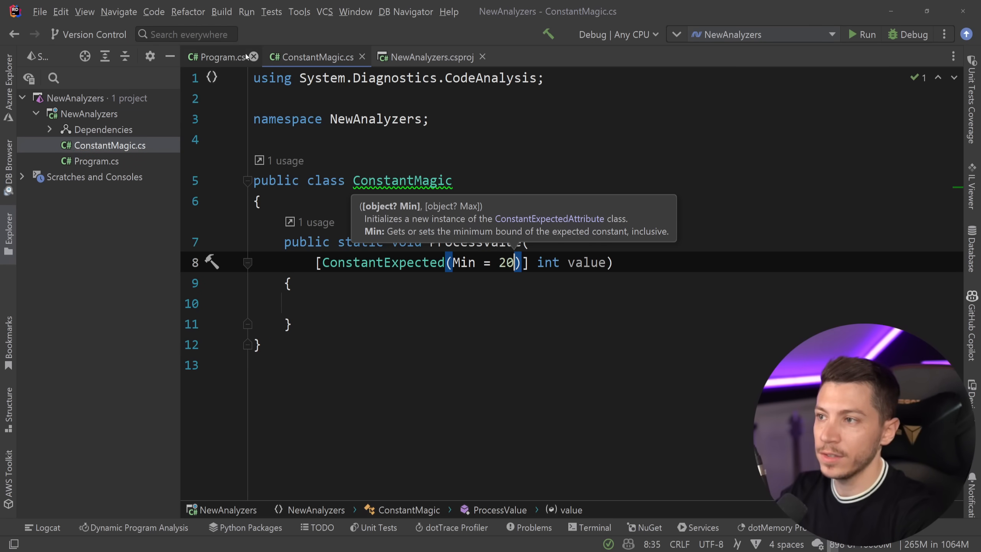
{"action": "left_click", "coordinate": [220, 57]}
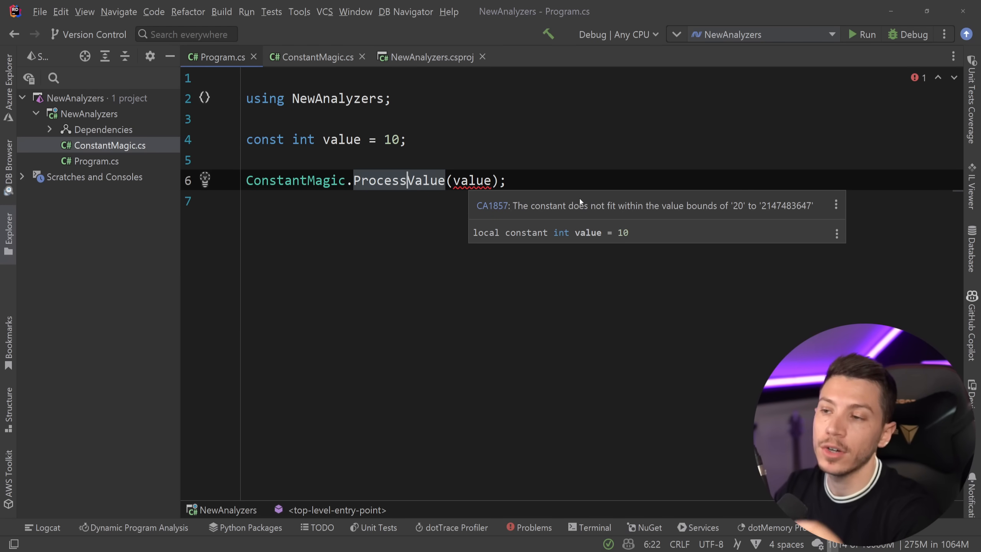
Delete the WarningsAsErrors line from the project file
{"action": "left_click", "coordinate": [430, 56]}
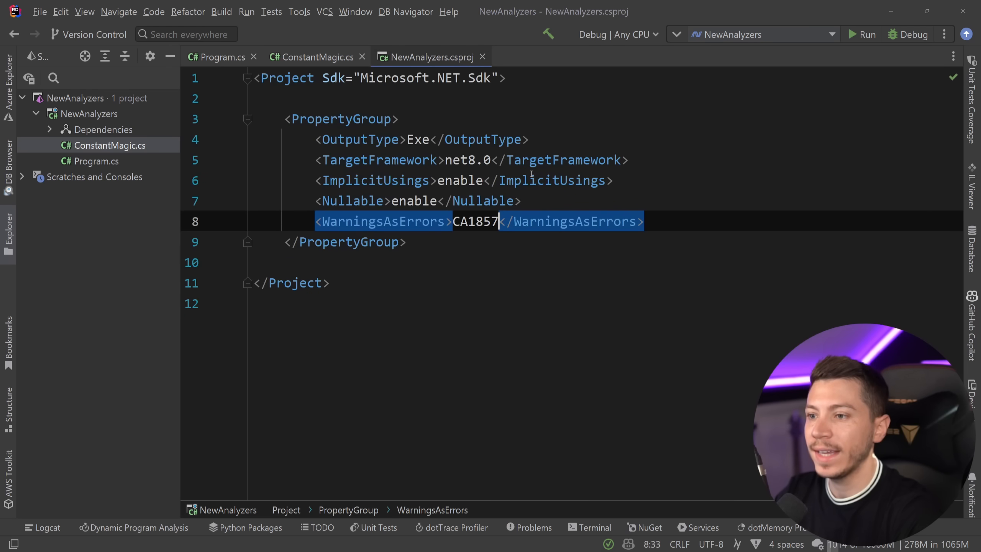
{"action": "key", "text": "Delete"}
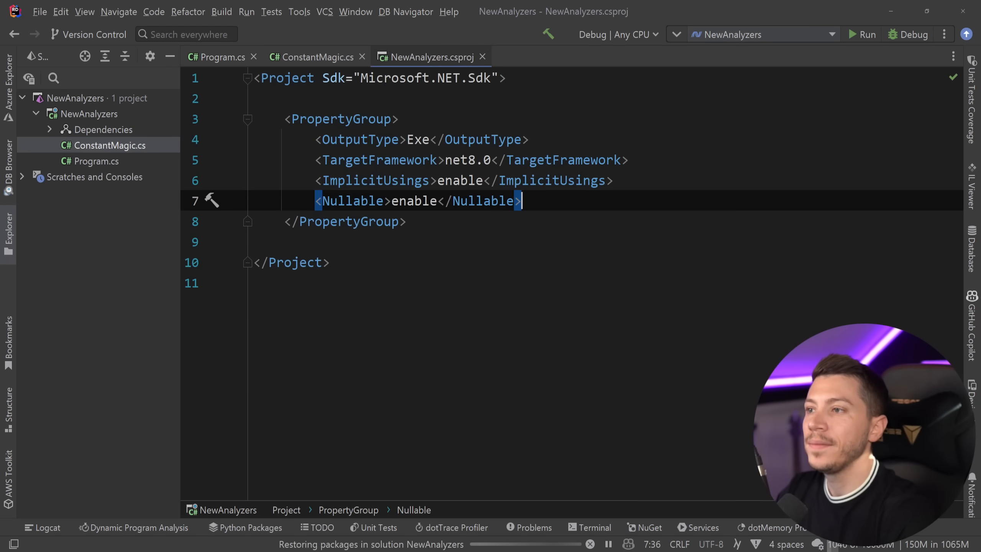
{"action": "left_click", "coordinate": [217, 57]}
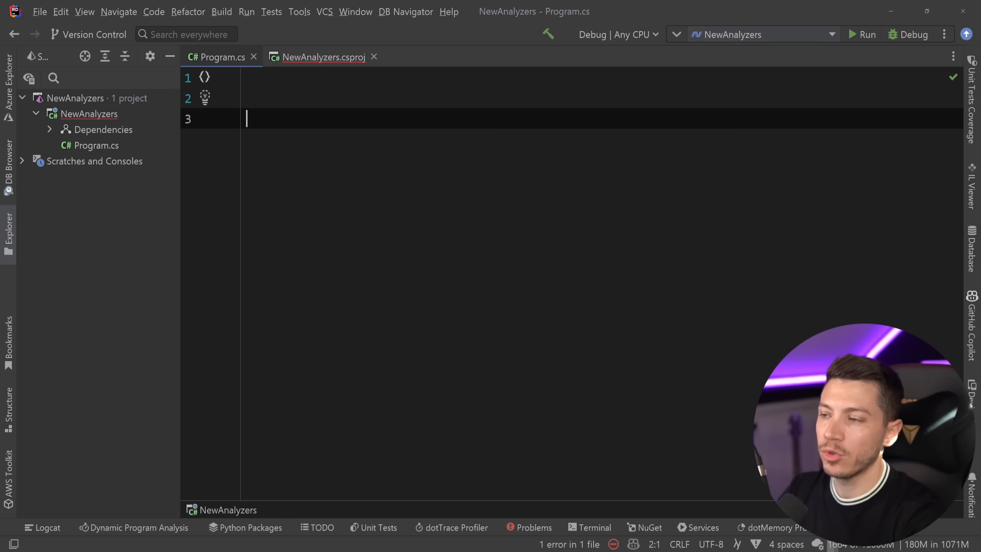
Write the HasElements method taking a strings collection and returning strings.Any()
{"action": "type", "text": "bool HasElements(IEnumerable<string> strings)"}
{"action": "type", "text": "return strings.Any();"}
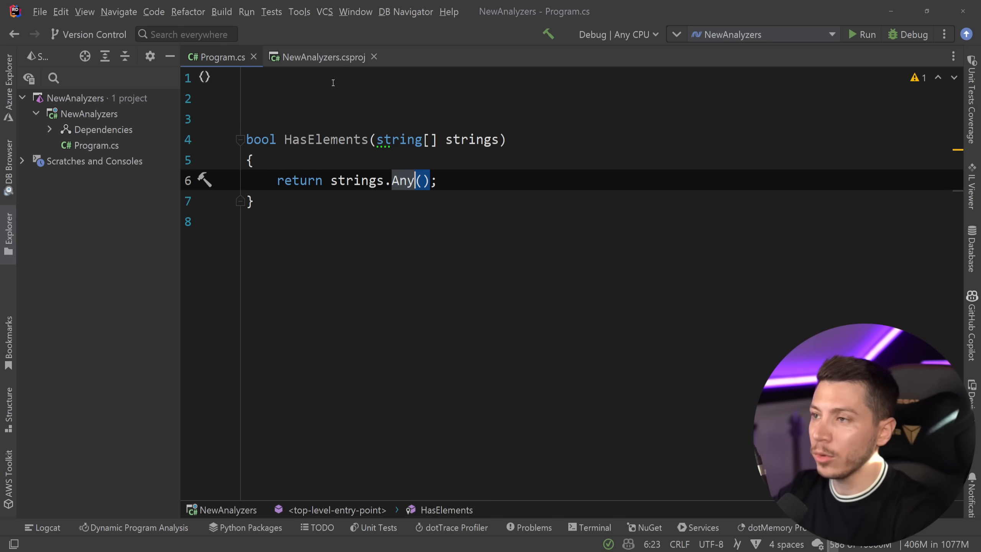
Apply the 'Use Length check' fix to strings.Any(), then restore Any() and view its source
{"action": "left_click", "coordinate": [319, 57]}
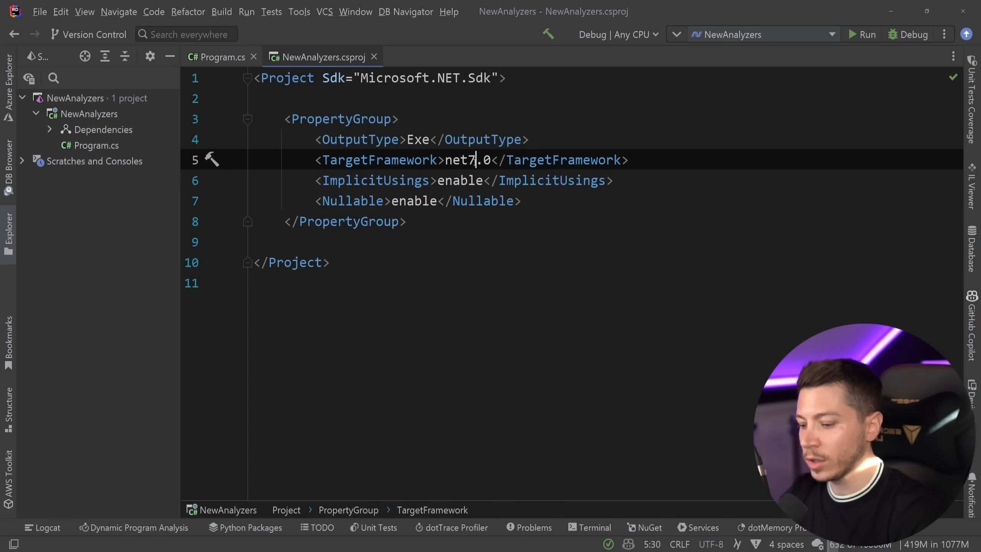
{"action": "left_click", "coordinate": [219, 57]}
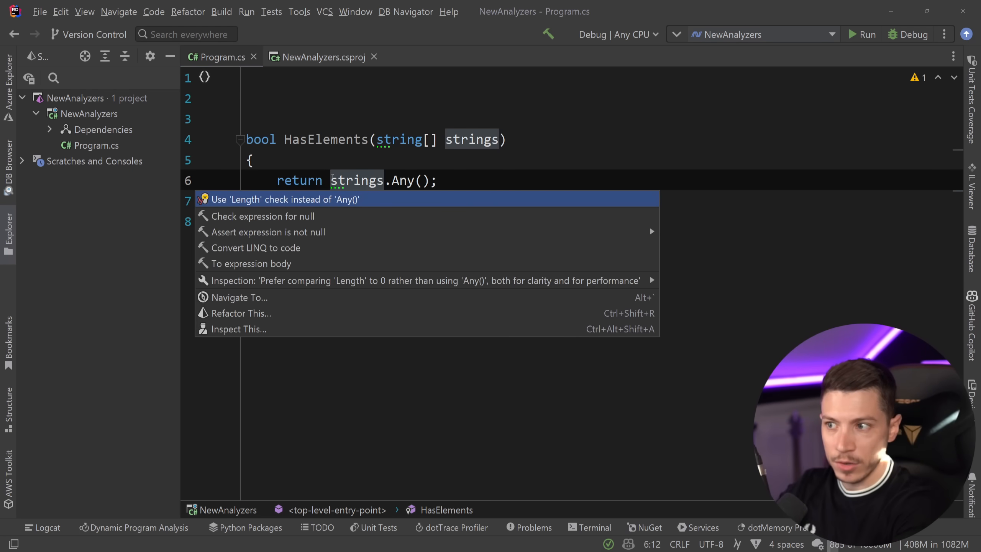
{"action": "left_click", "coordinate": [285, 198]}
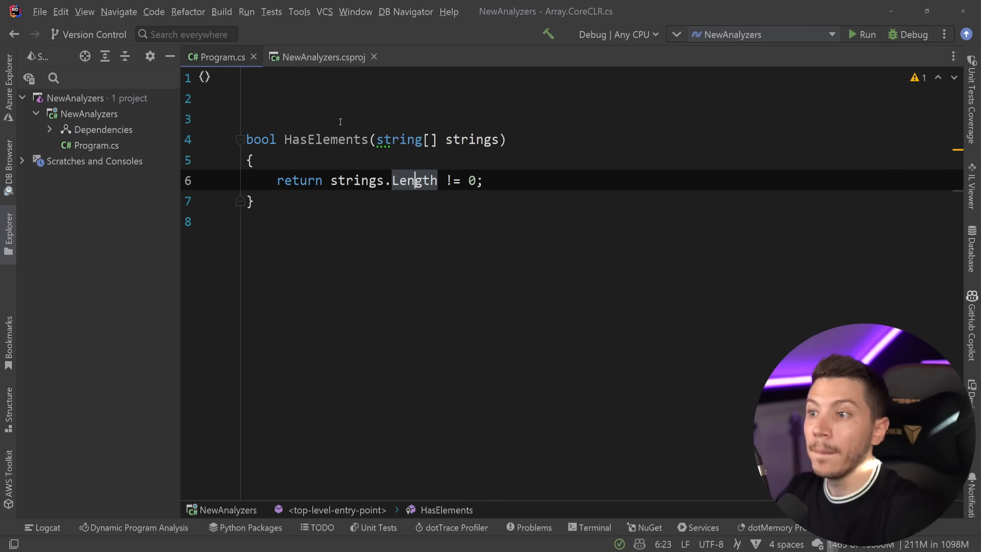
{"action": "type", "text": "Any()"}
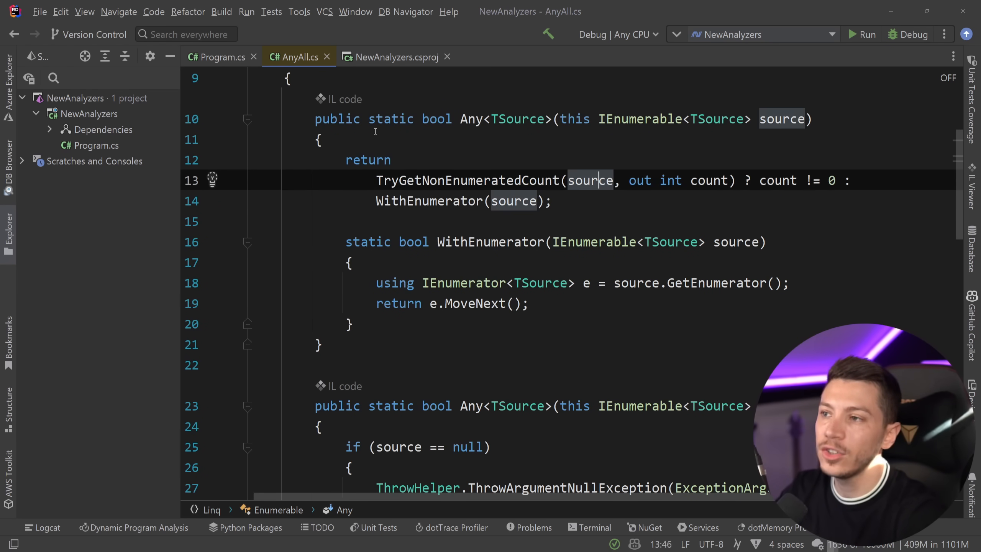
Change the HasElements parameter type to List<string> and add the Splitter class
{"action": "left_click", "coordinate": [326, 57]}
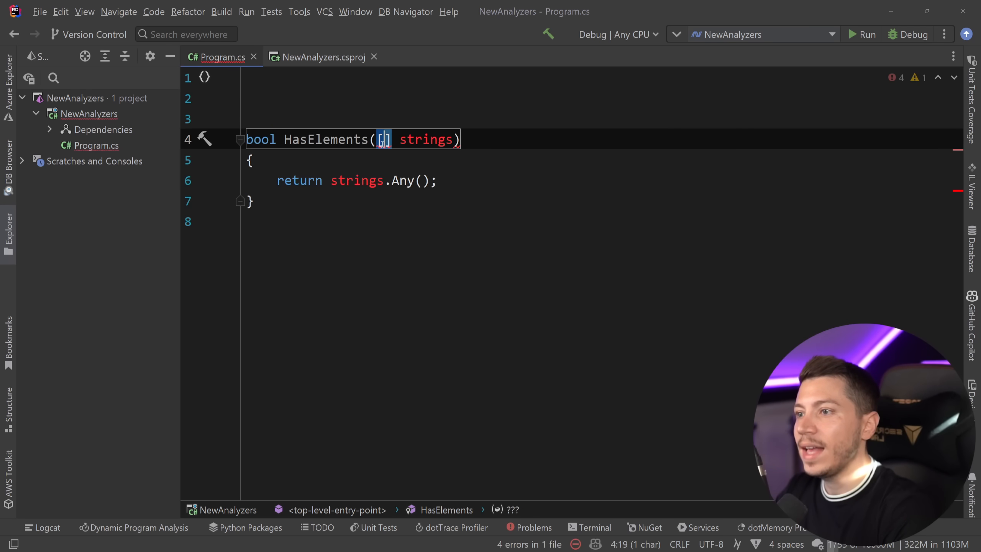
{"action": "type", "text": "List<string>"}
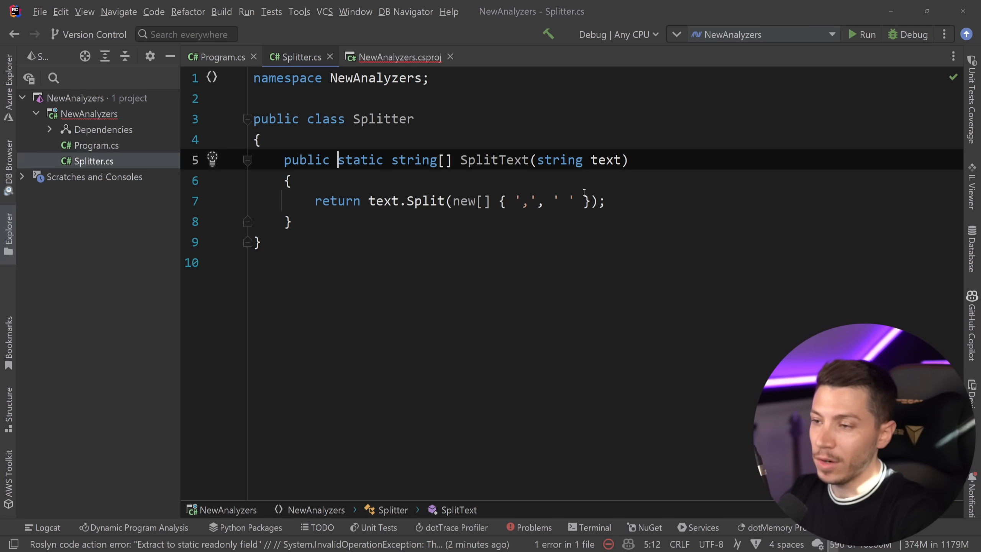
{"action": "mouse_move", "coordinate": [536, 171]}
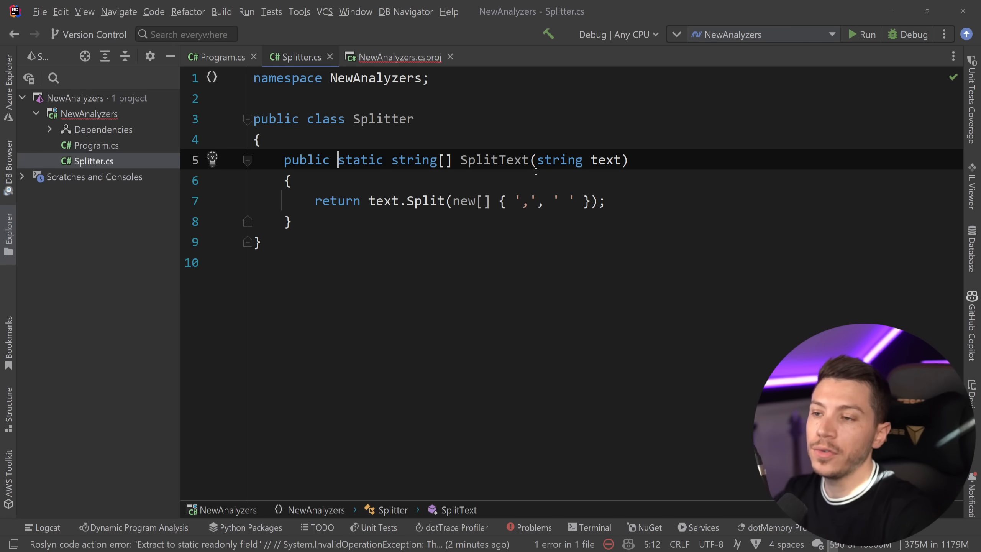
Call Splitter.SplitText from Program.cs and inspect the CA1861 warning on the split array
{"action": "left_click_drag", "start_coordinate": [530, 159], "coordinate": [628, 159]}
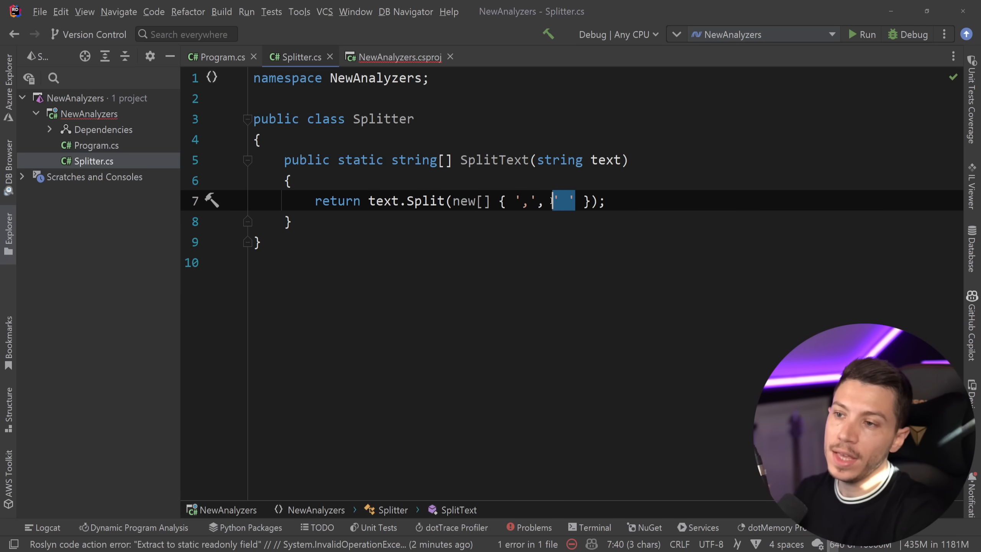
{"action": "type", "text": "Spl"}
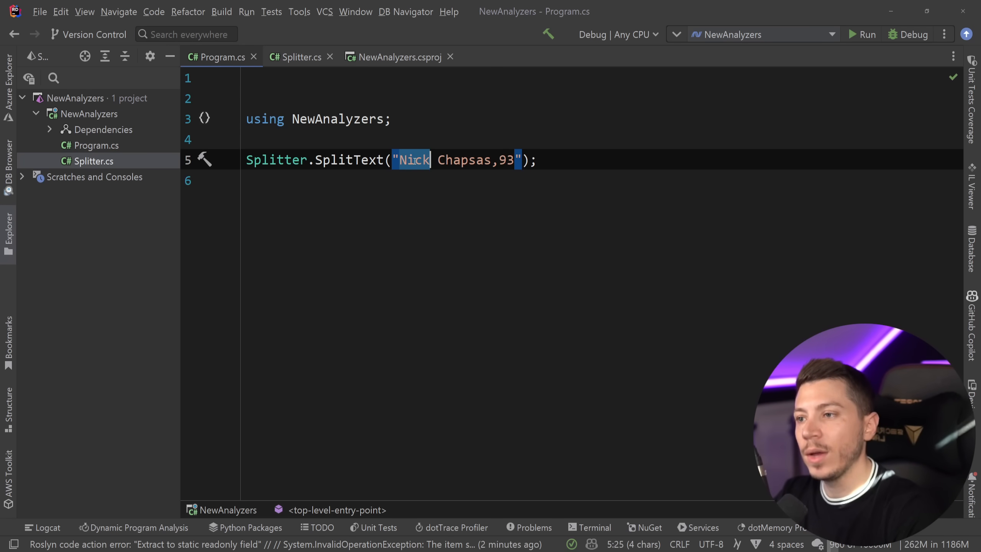
{"action": "left_click", "coordinate": [299, 57]}
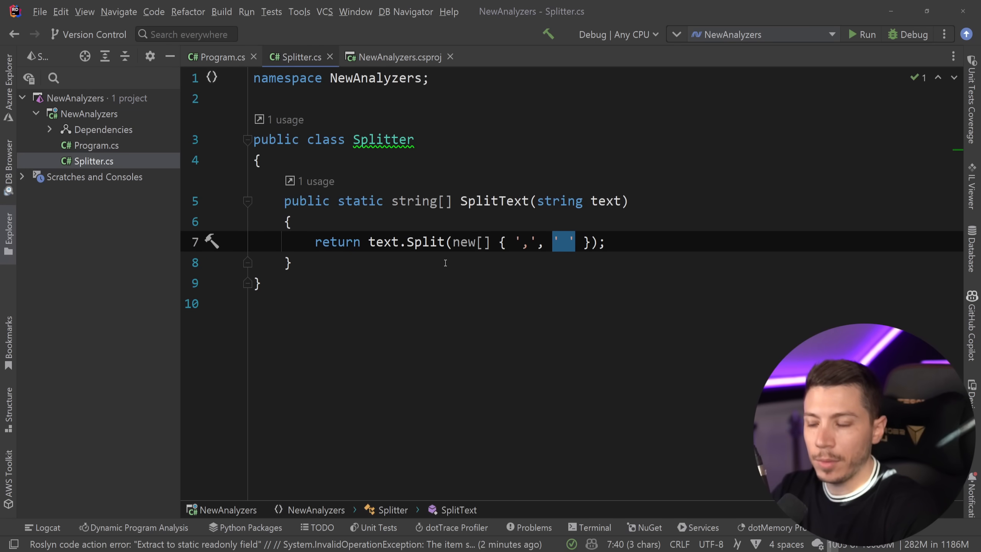
{"action": "left_click", "coordinate": [397, 57]}
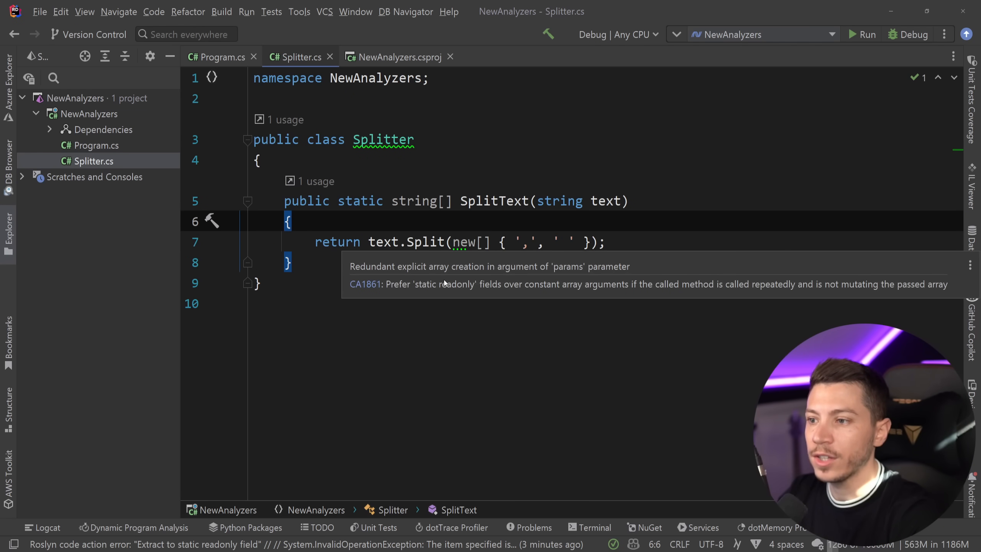
{"action": "left_click_drag", "start_coordinate": [390, 284], "coordinate": [562, 284]}
{"action": "type", "text": "public DatabaseFactory(string"}
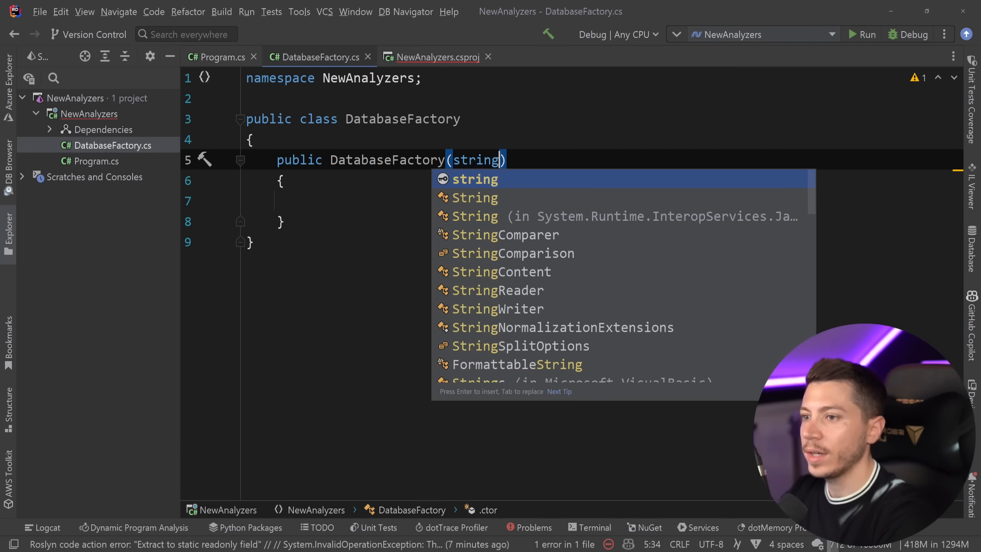
Make the parameter string? connectionString and throw ArgumentNullException when it is null
{"action": "type", "text": "? connectionString"}
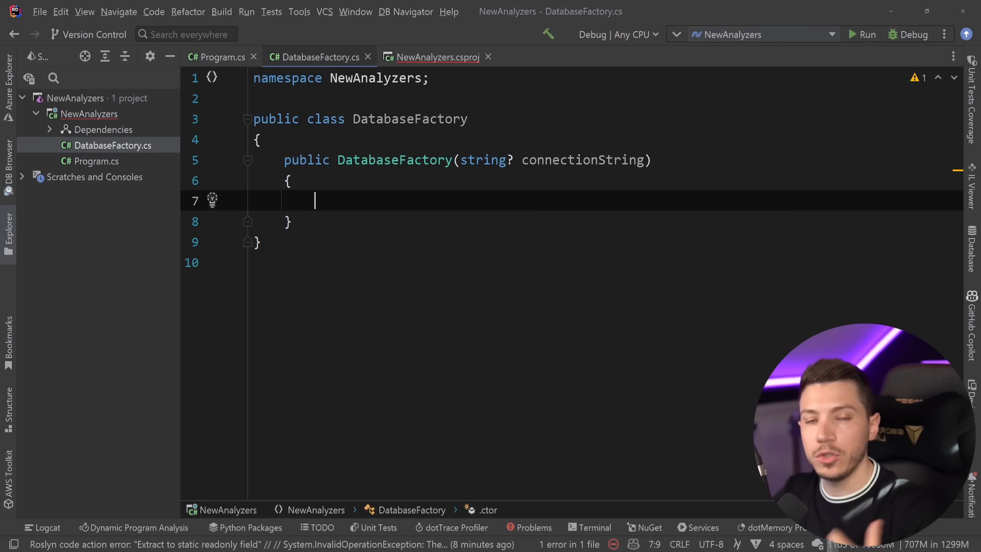
{"action": "type", "text": "if(c"}
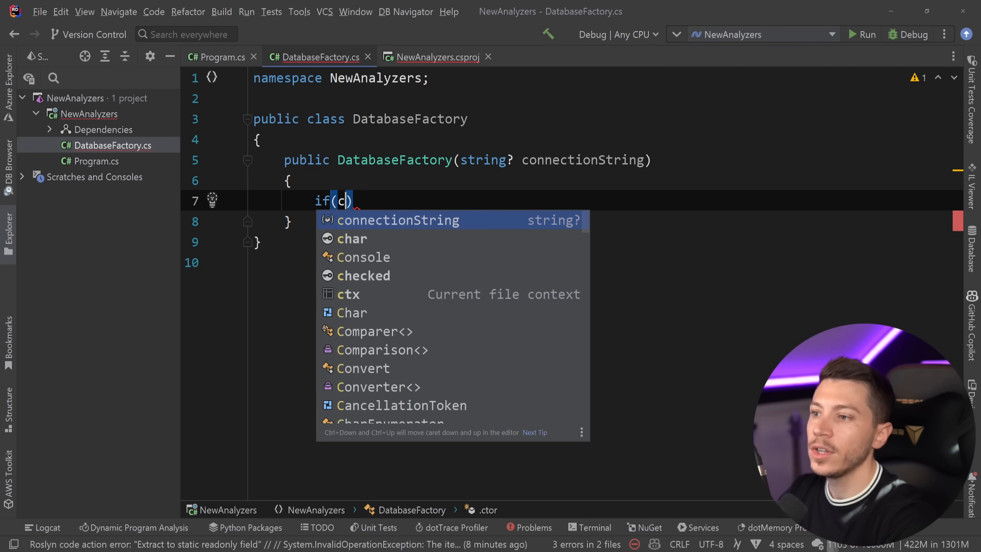
{"action": "type", "text": "onnectionString is null"}
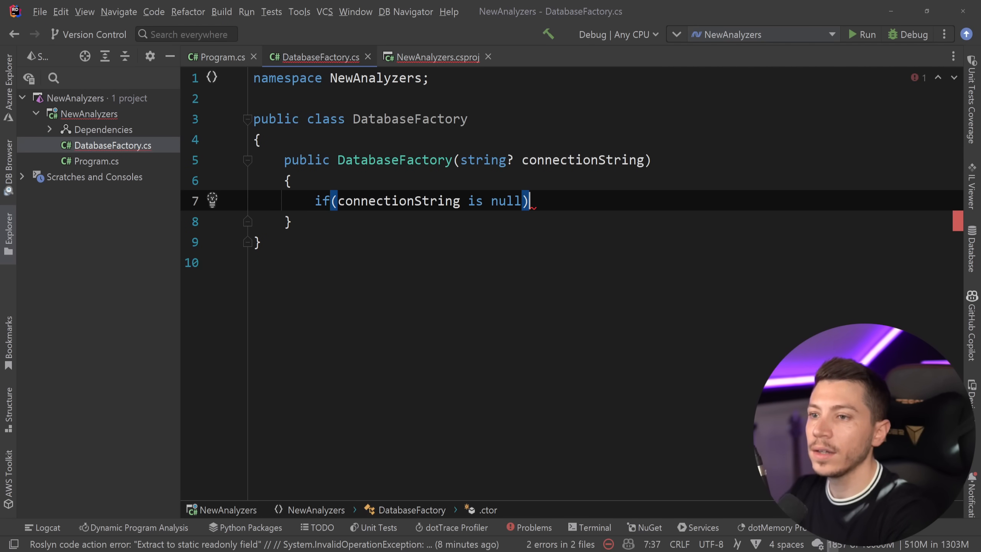
{"action": "type", "text": "throw new Arguem"}
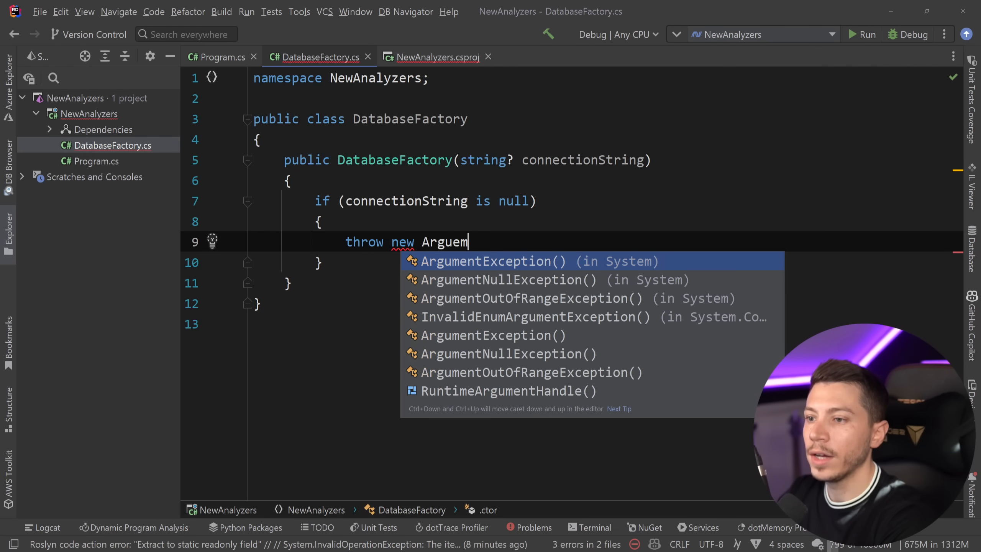
{"action": "left_click", "coordinate": [498, 279]}
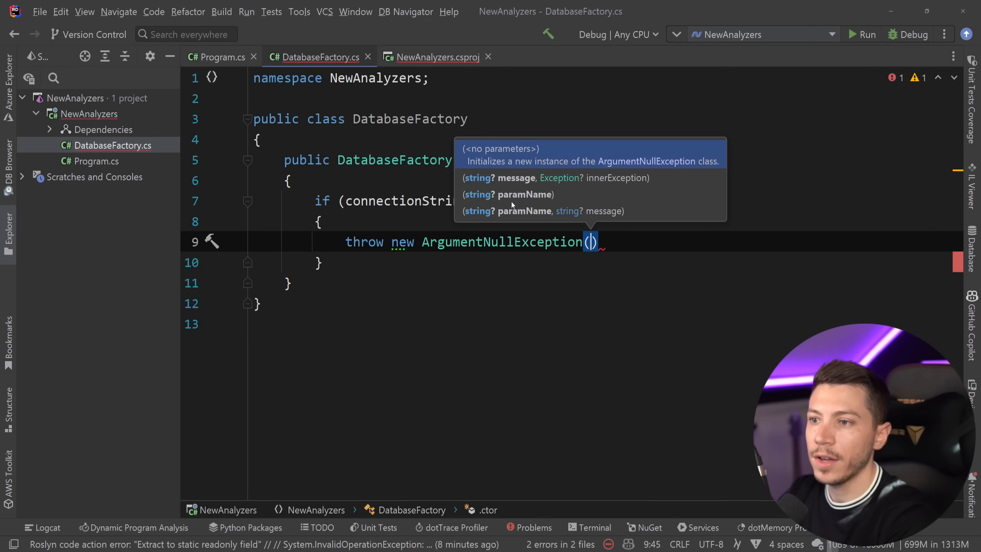
{"action": "type", "text": "nameof(connectionString"}
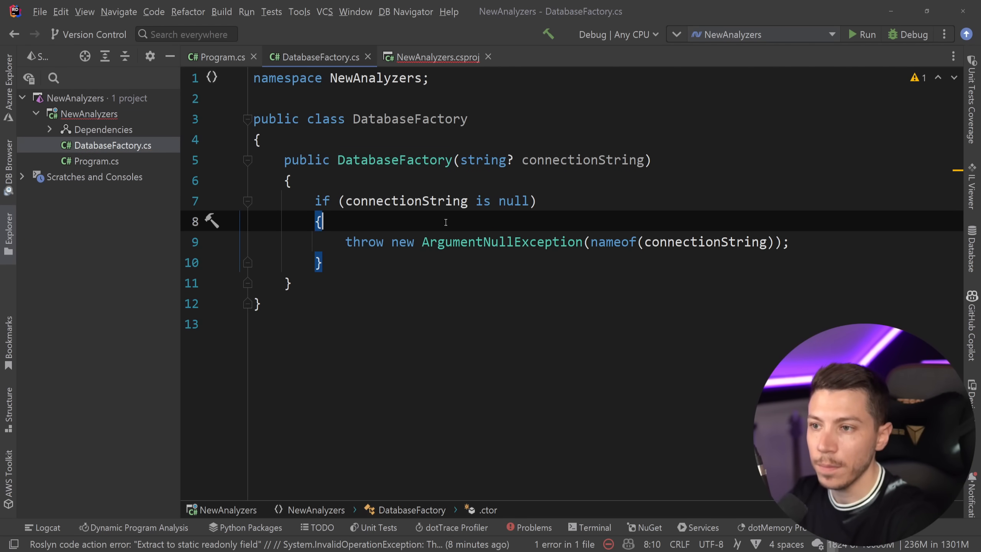
Declare a private readonly _connectionString field and assign connectionString to it
{"action": "type", "text": "private readonly string"}
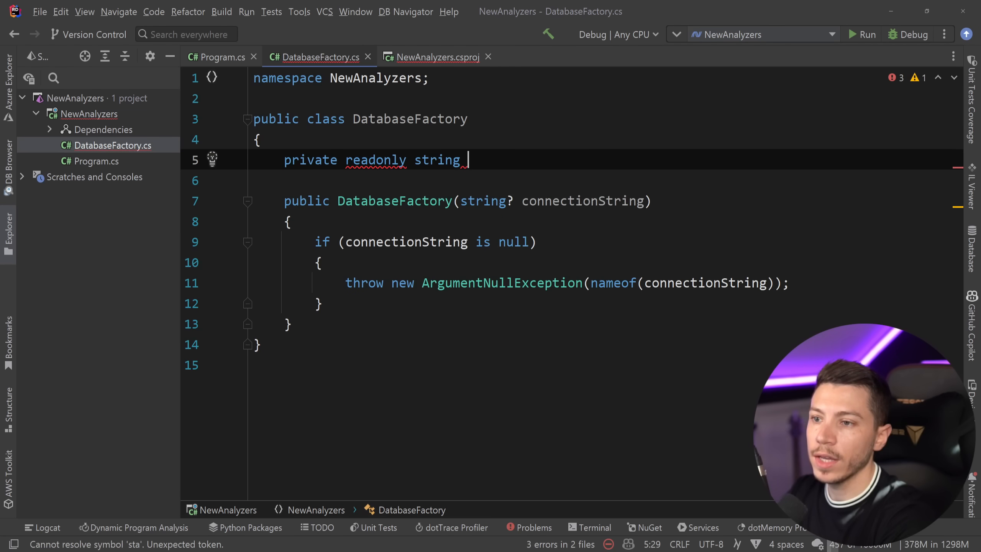
{"action": "type", "text": "_connectionString;"}
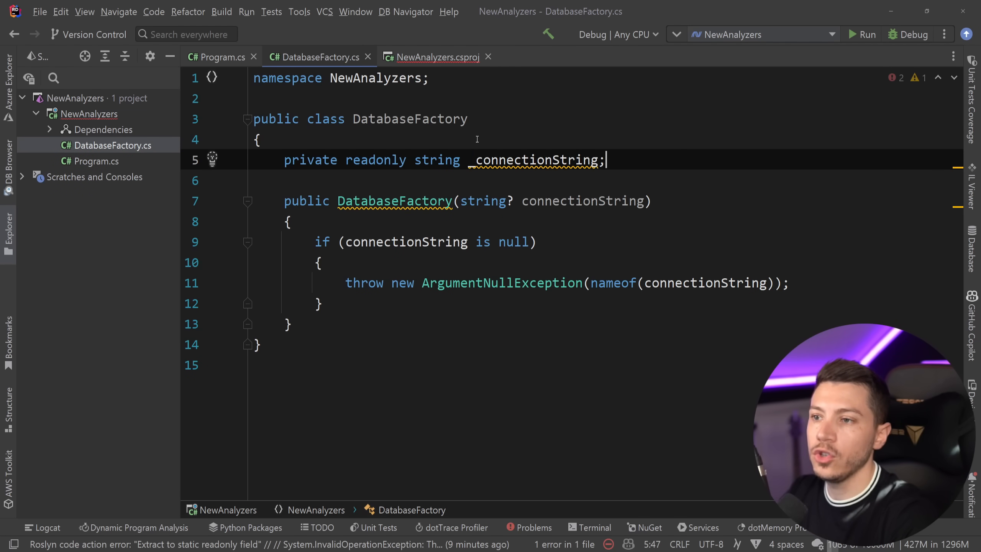
{"action": "type", "text": "_connectionString = connectionString;"}
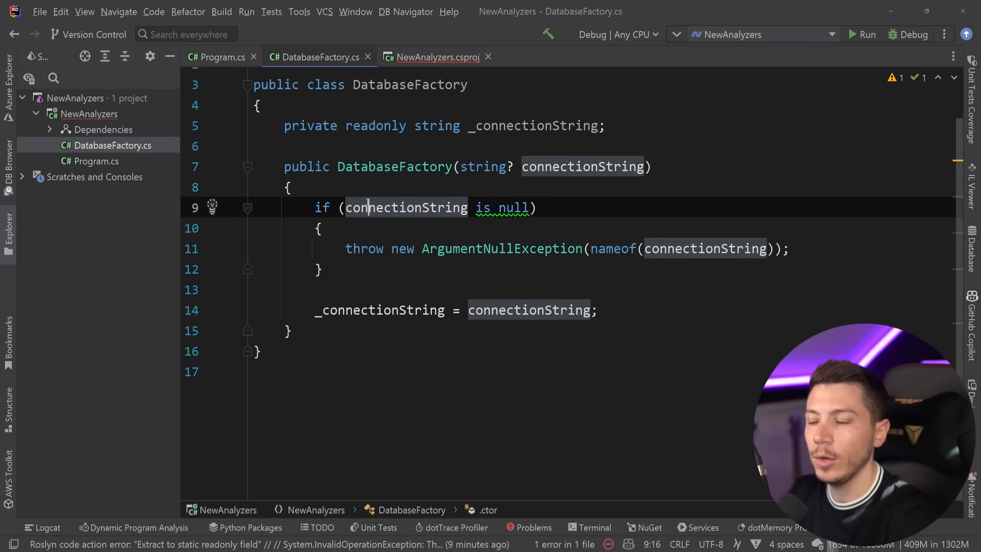
{"action": "left_click", "coordinate": [438, 57]}
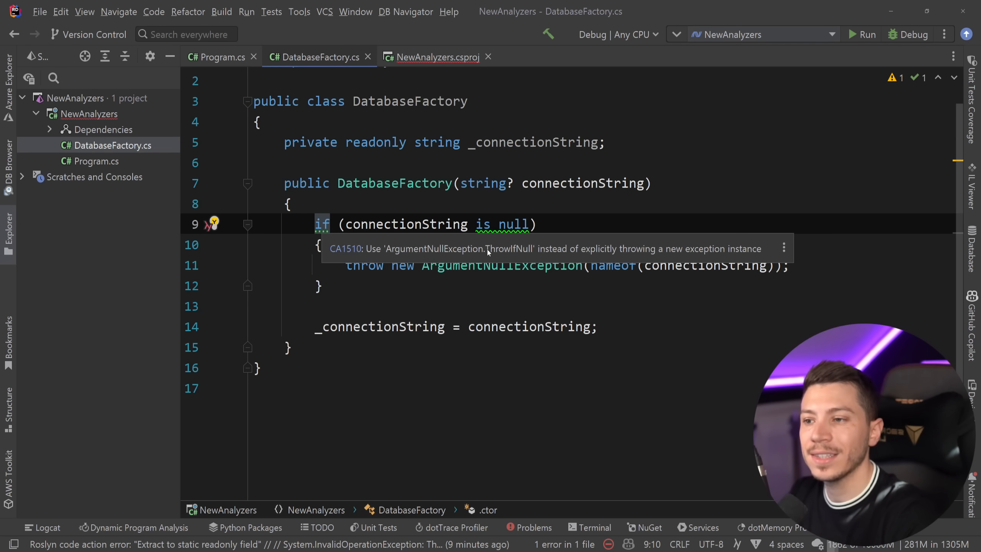
{"action": "mouse_move", "coordinate": [598, 256]}
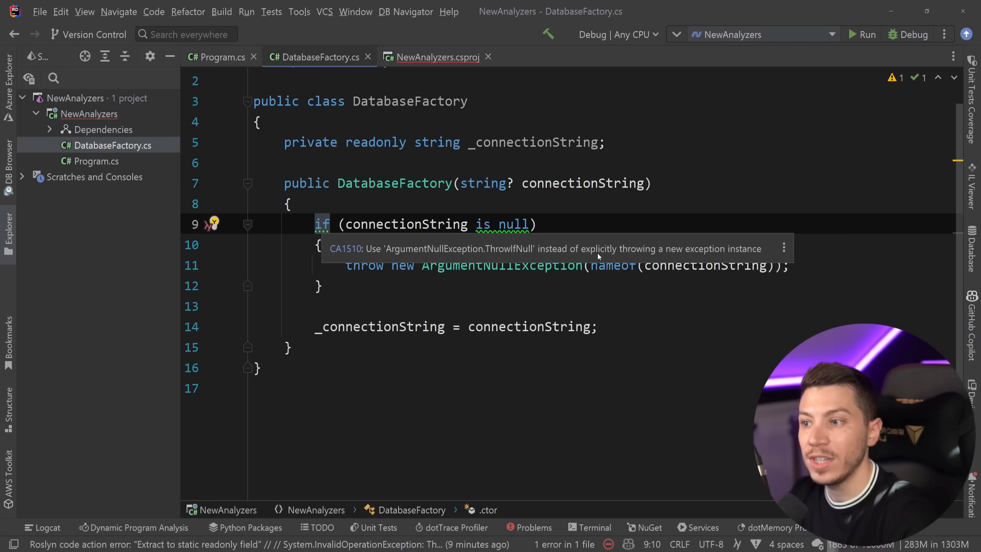
{"action": "left_click", "coordinate": [213, 224]}
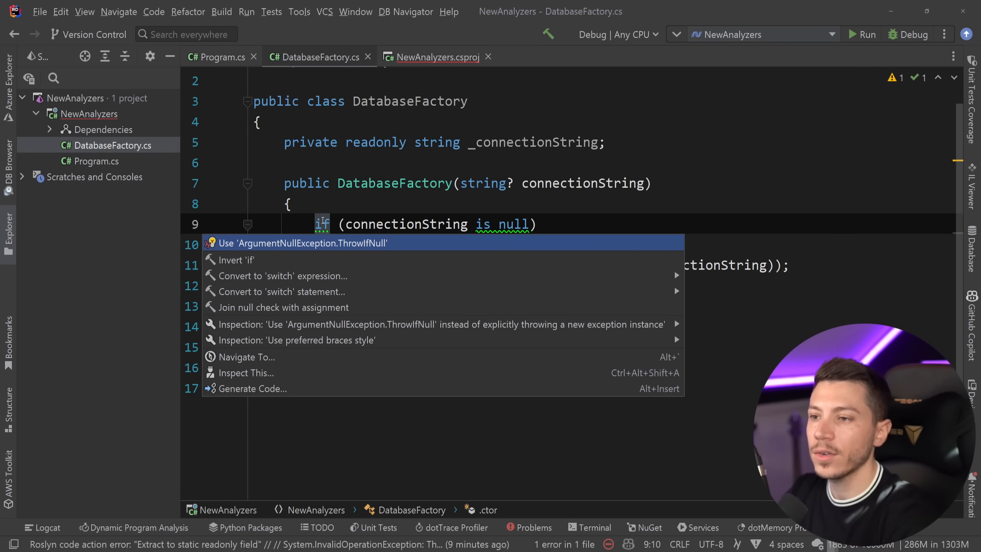
{"action": "left_click", "coordinate": [303, 243]}
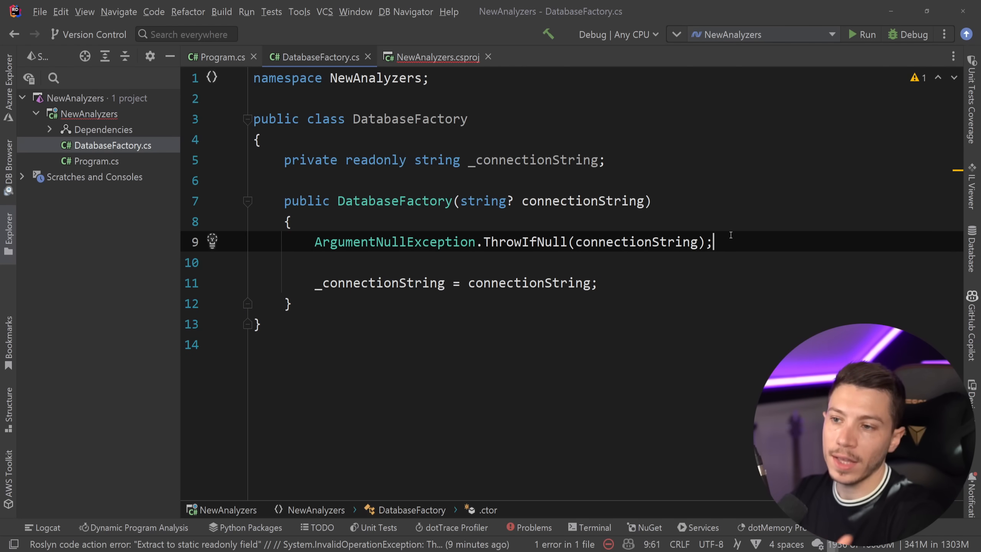
{"action": "double_click", "coordinate": [395, 243]}
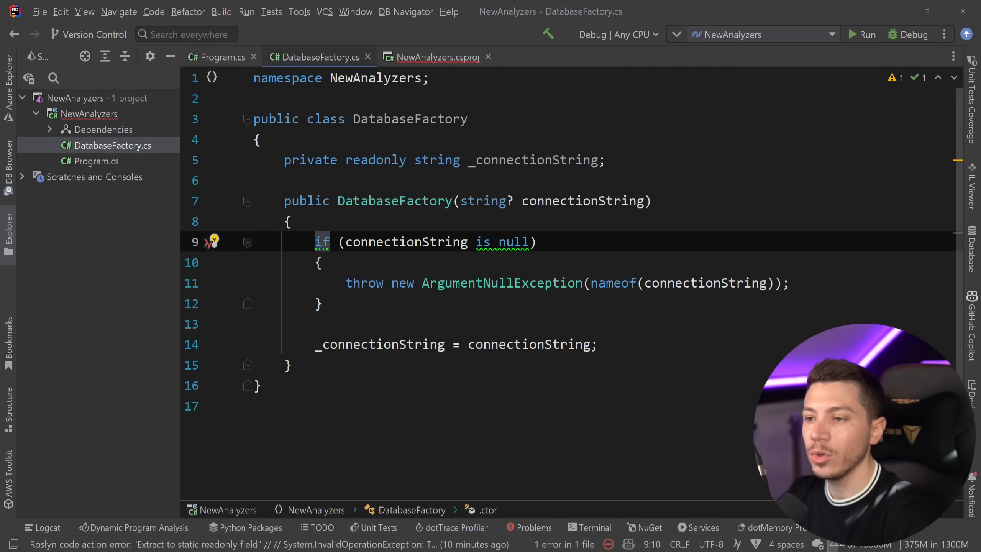
Apply 'Join null check with assignment' to get connectionString ?? throw new ArgumentNullException
{"action": "left_click", "coordinate": [213, 242]}
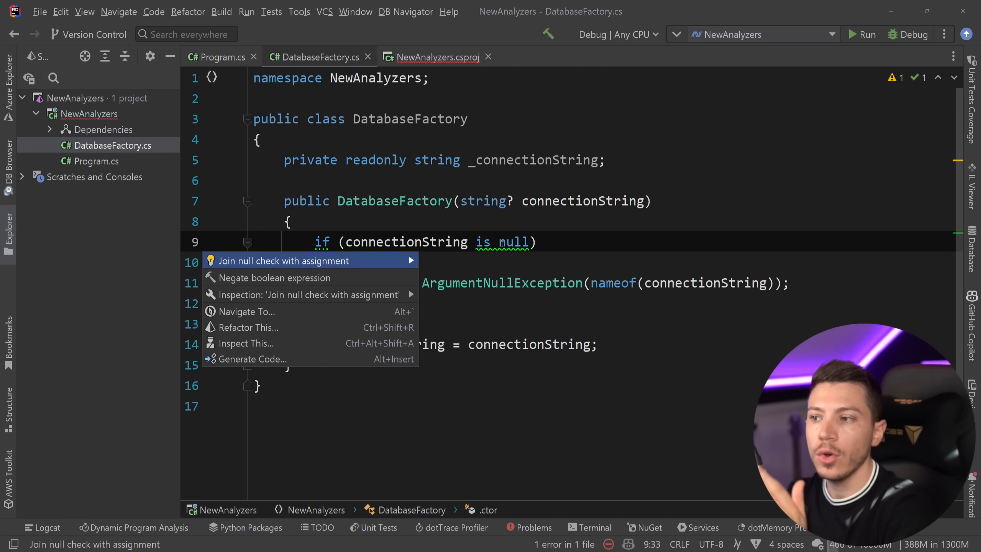
{"action": "left_click", "coordinate": [282, 261]}
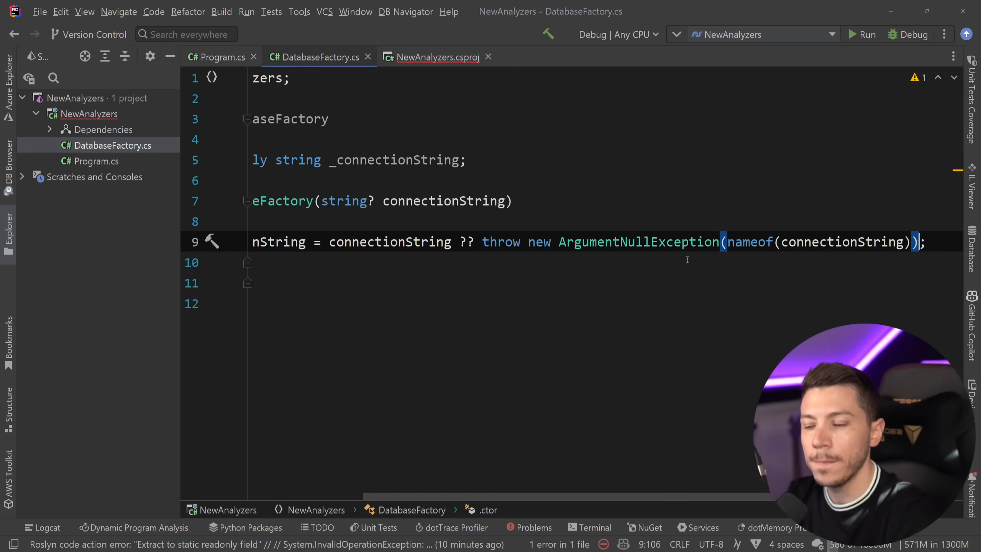
{"action": "mouse_move", "coordinate": [560, 271]}
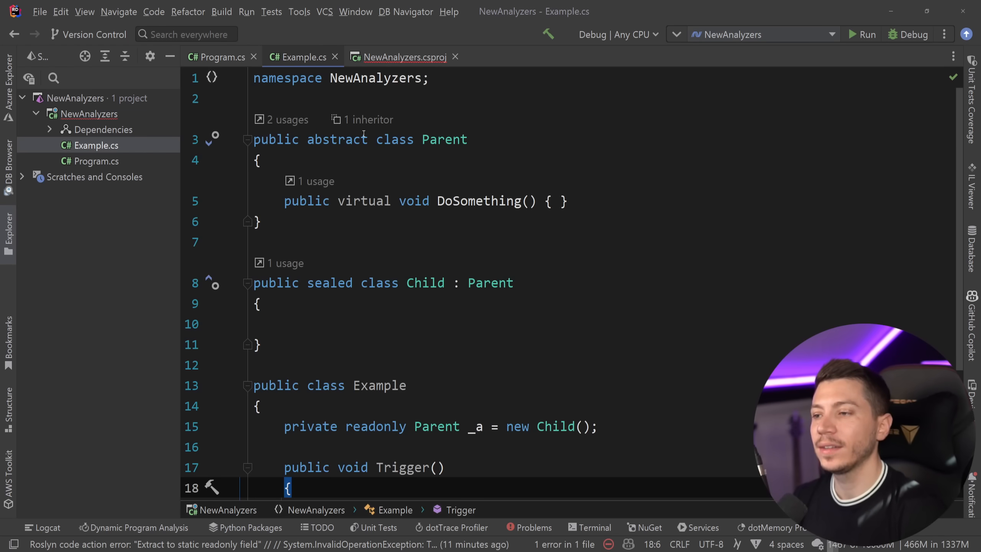
Add the call _a.DoSomething(); inside the Trigger() method of Example.cs
{"action": "type", "text": "_a.DoSomething();"}
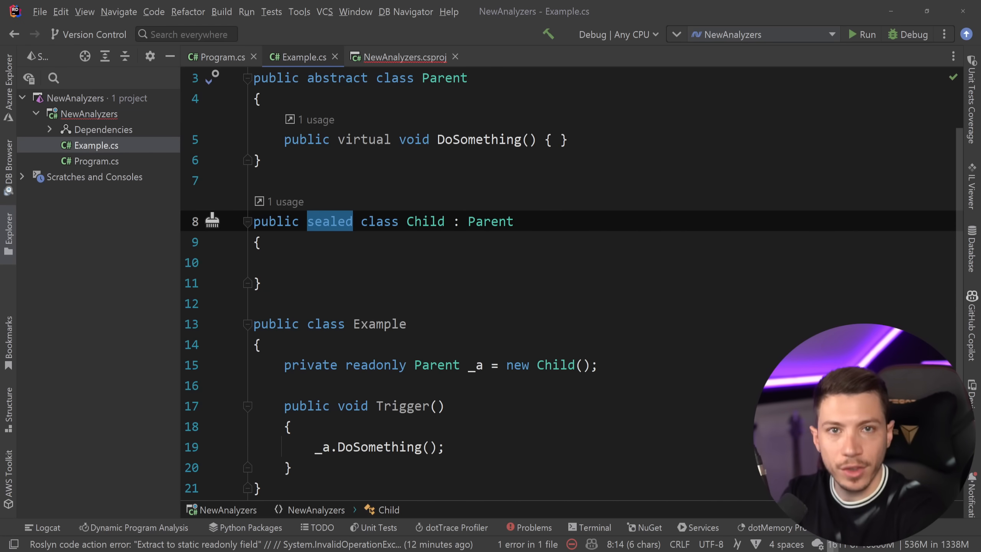
{"action": "scroll", "scroll_direction": "down", "scroll_amount": 3}
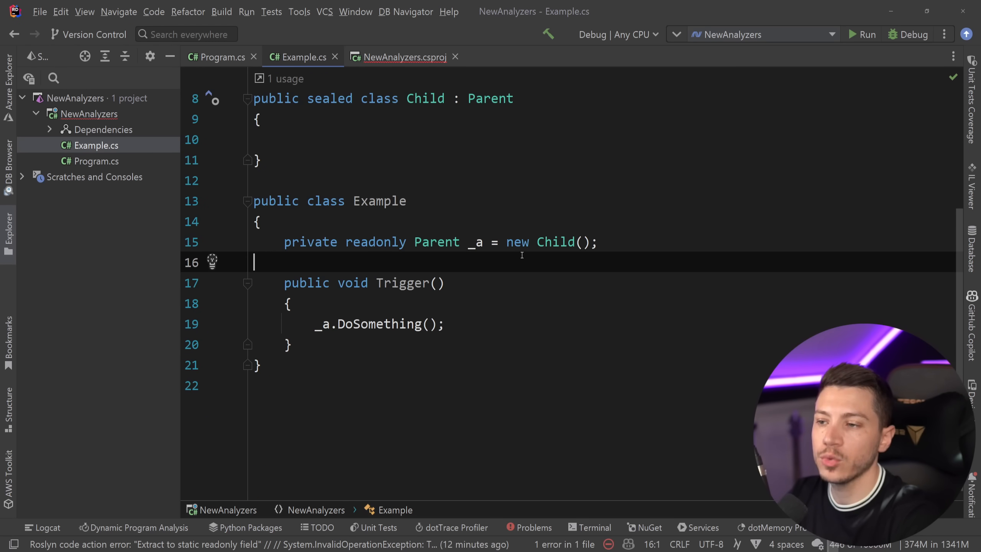
{"action": "double_click", "coordinate": [554, 242]}
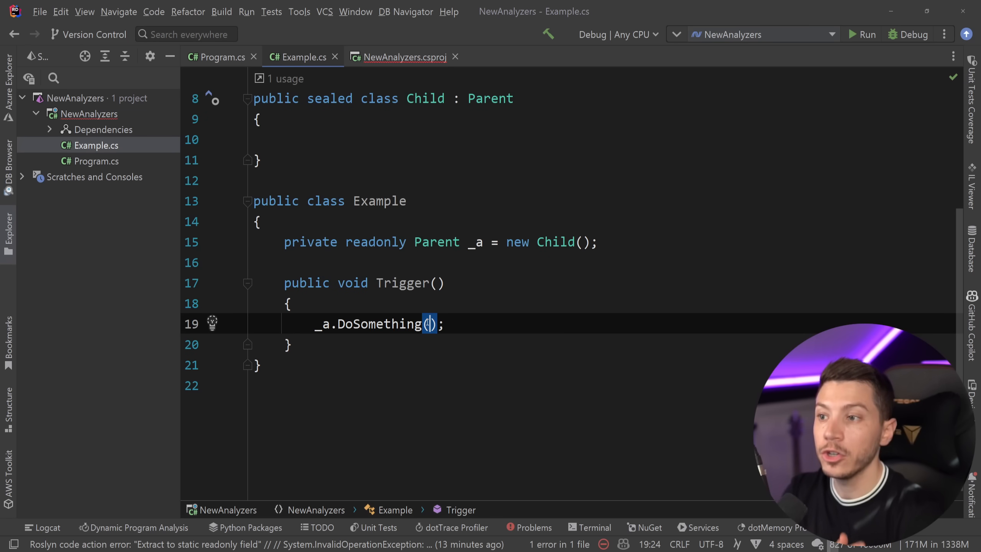
Glance at NewAnalyzers.csproj, return to Example.cs's CA1859 hint, and retype sealed on Child
{"action": "left_click", "coordinate": [403, 58]}
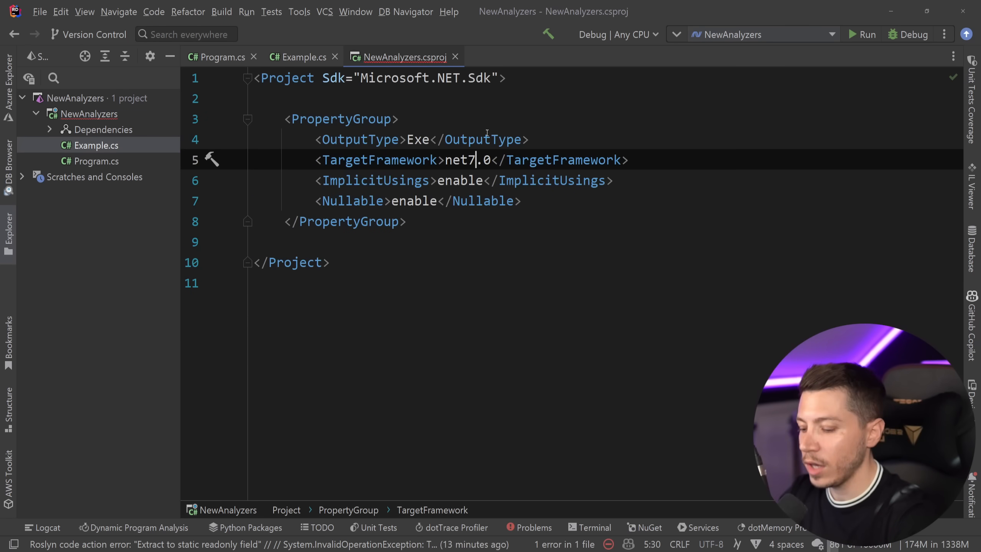
{"action": "left_click", "coordinate": [301, 57]}
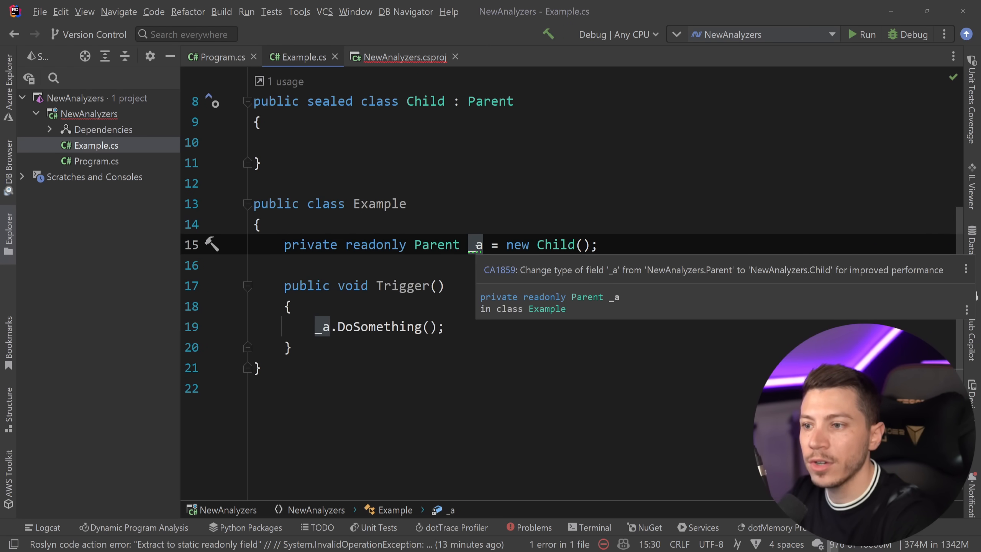
{"action": "mouse_move", "coordinate": [587, 278]}
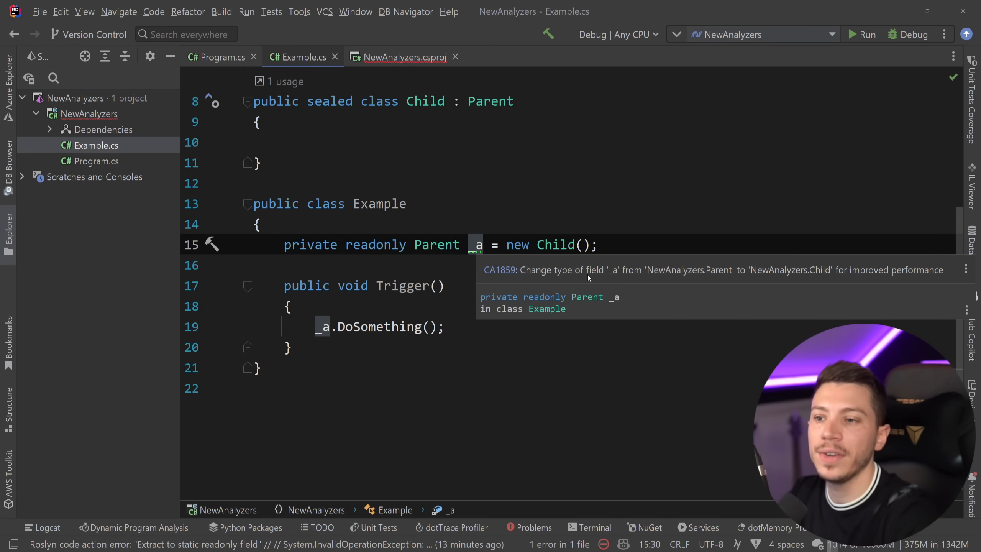
{"action": "mouse_move", "coordinate": [619, 277]}
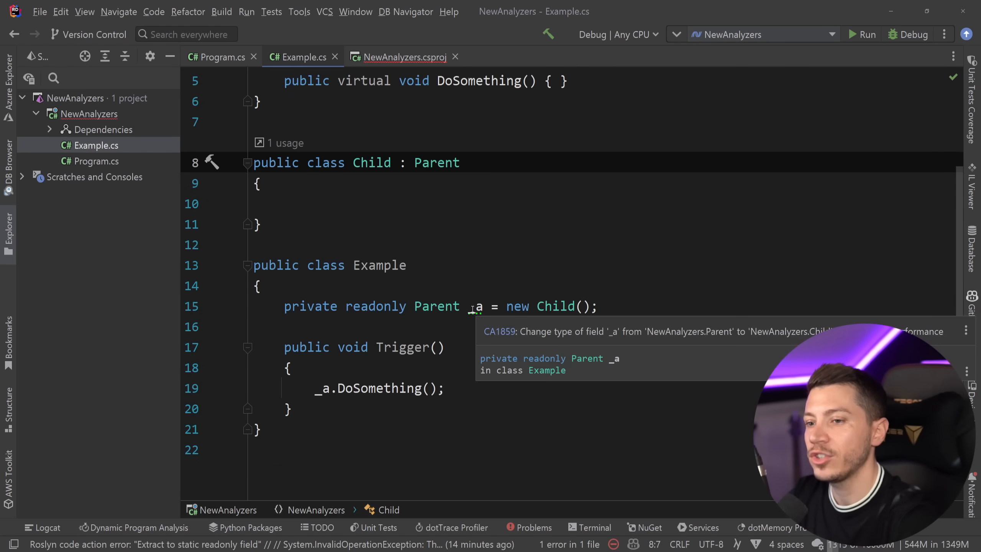
{"action": "type", "text": "sl"}
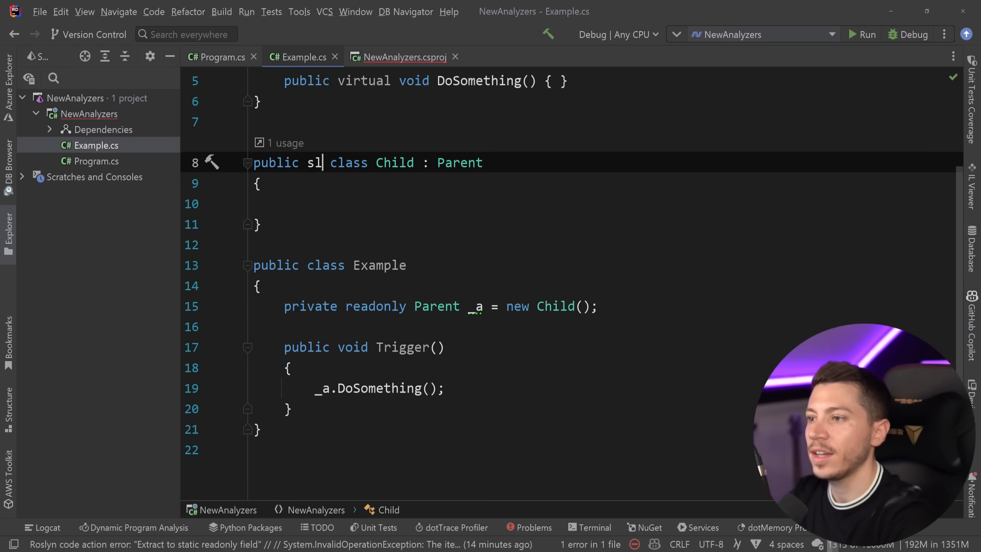
{"action": "type", "text": "ealed"}
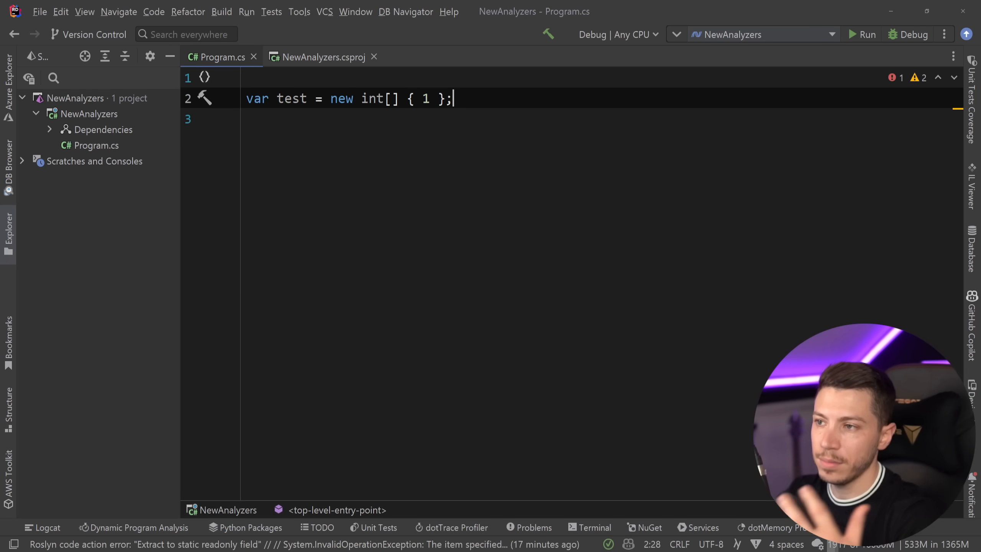
Chain .Cast<string>() onto the int array initializer via completion in Program.cs
{"action": "double_click", "coordinate": [425, 98]}
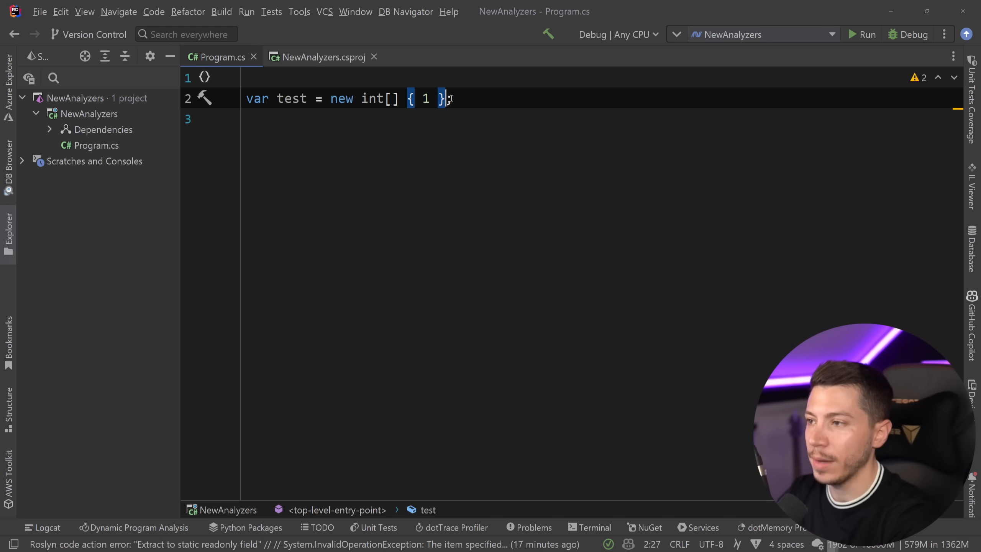
{"action": "type", "text": ".c"}
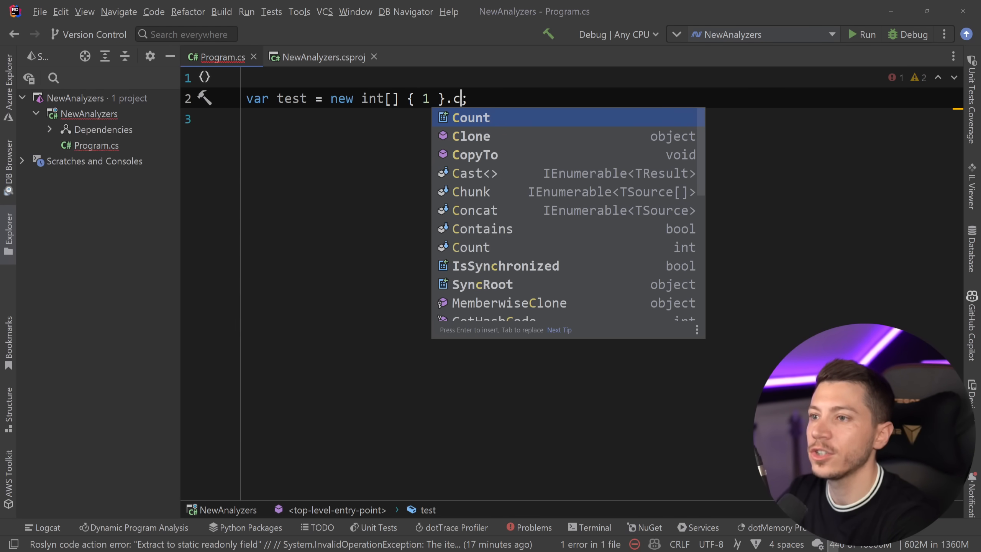
{"action": "left_click", "coordinate": [473, 173]}
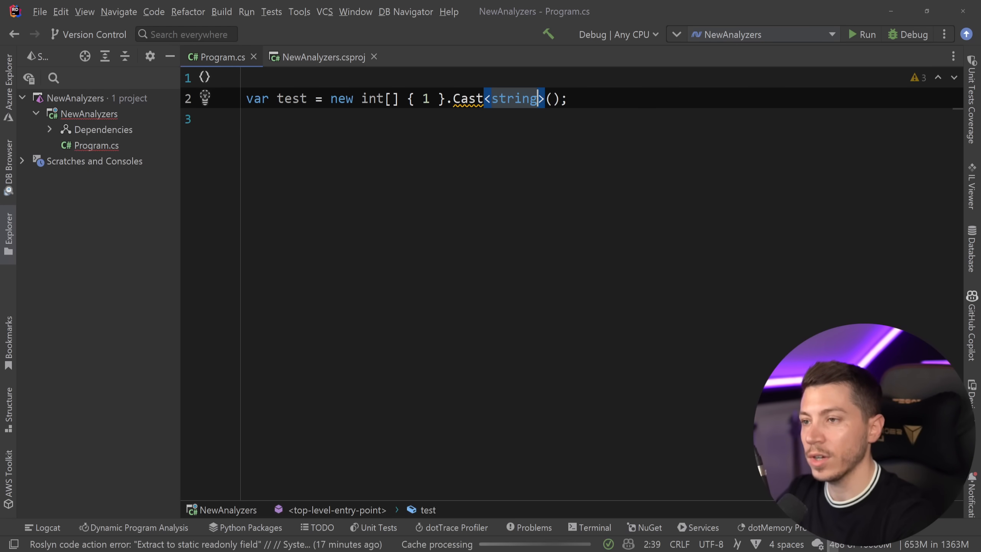
{"action": "mouse_move", "coordinate": [513, 98]}
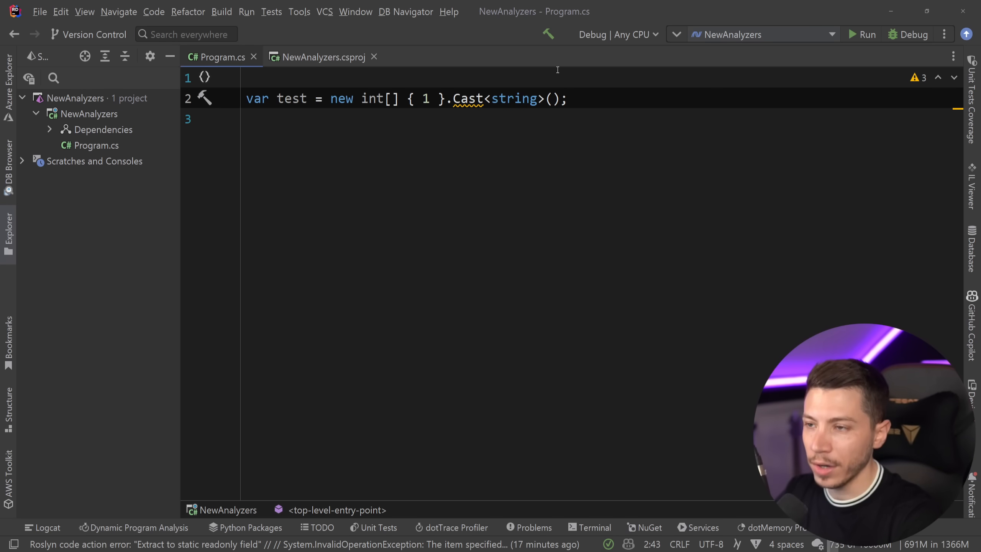
{"action": "mouse_move", "coordinate": [467, 99]}
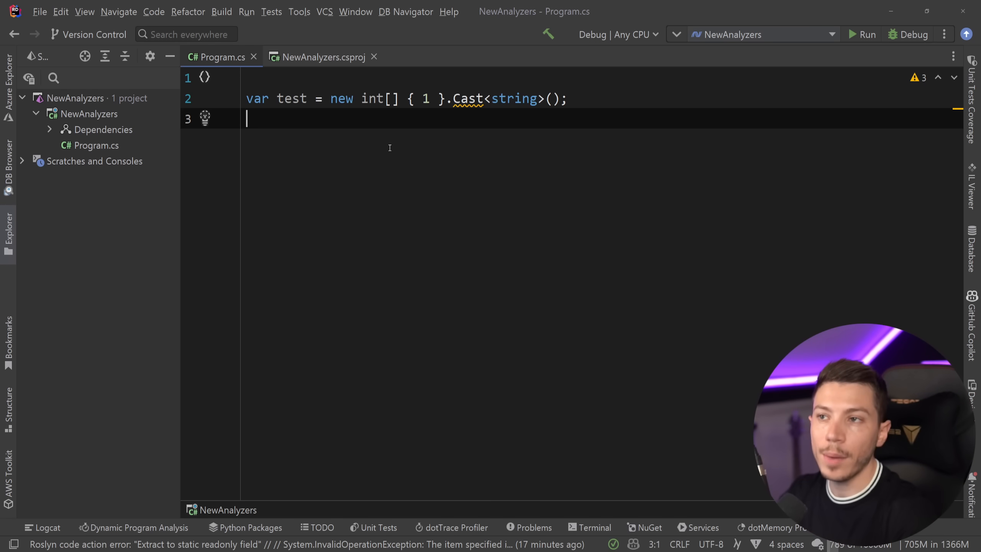
Target net8.0 in NewAnalyzers.csproj and inspect the incompatible-types warning on Cast<string>()
{"action": "left_click", "coordinate": [323, 57]}
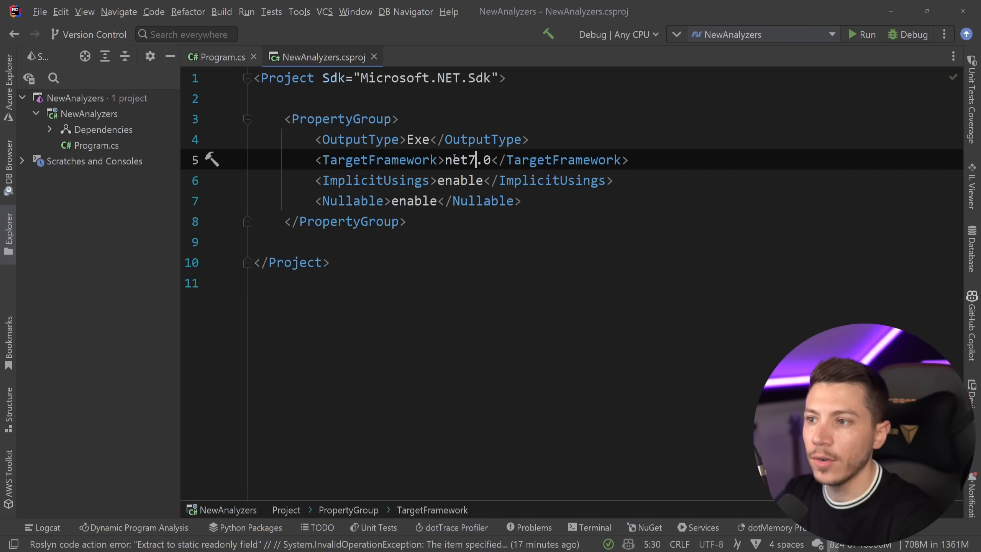
{"action": "left_click", "coordinate": [221, 57]}
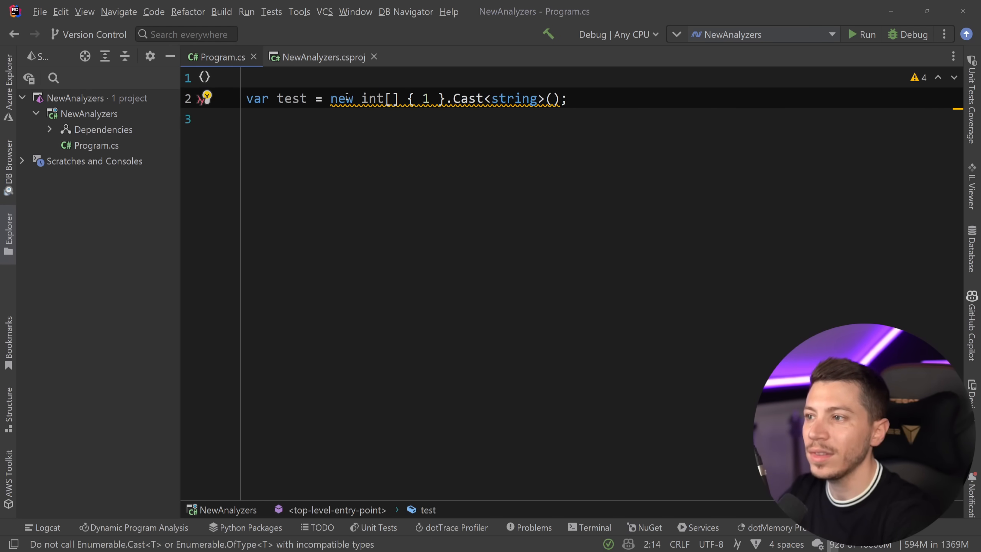
{"action": "left_click", "coordinate": [206, 98]}
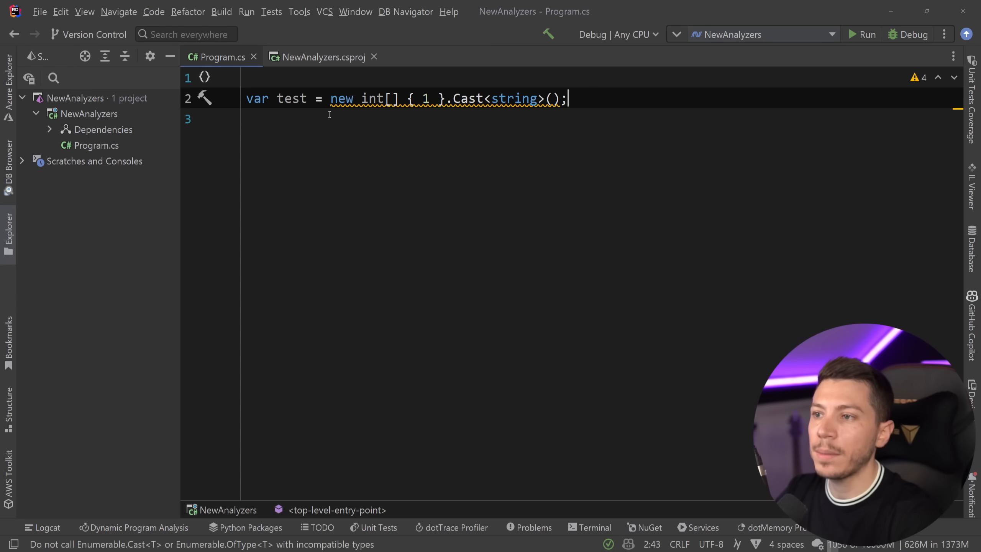
{"action": "left_click", "coordinate": [318, 57]}
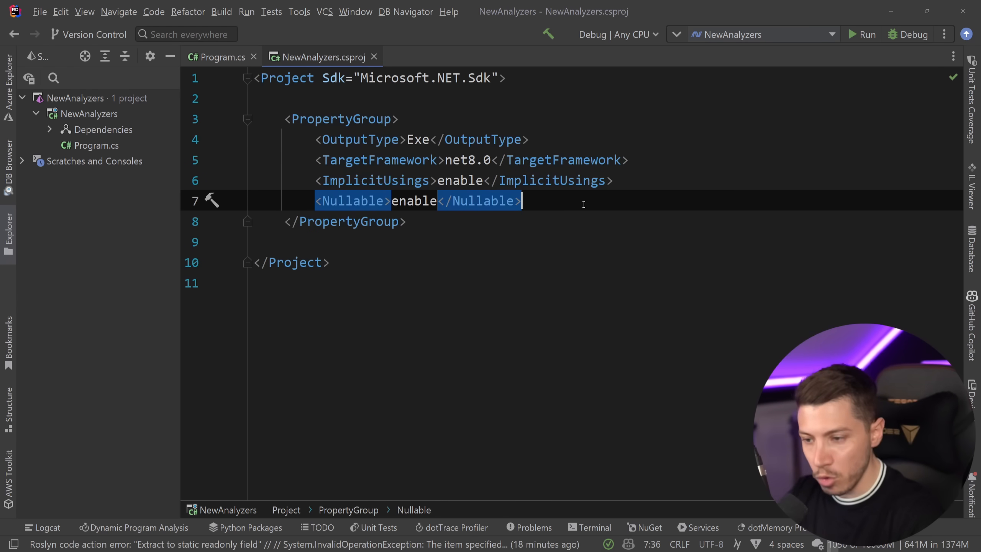
{"action": "left_click", "coordinate": [221, 57]}
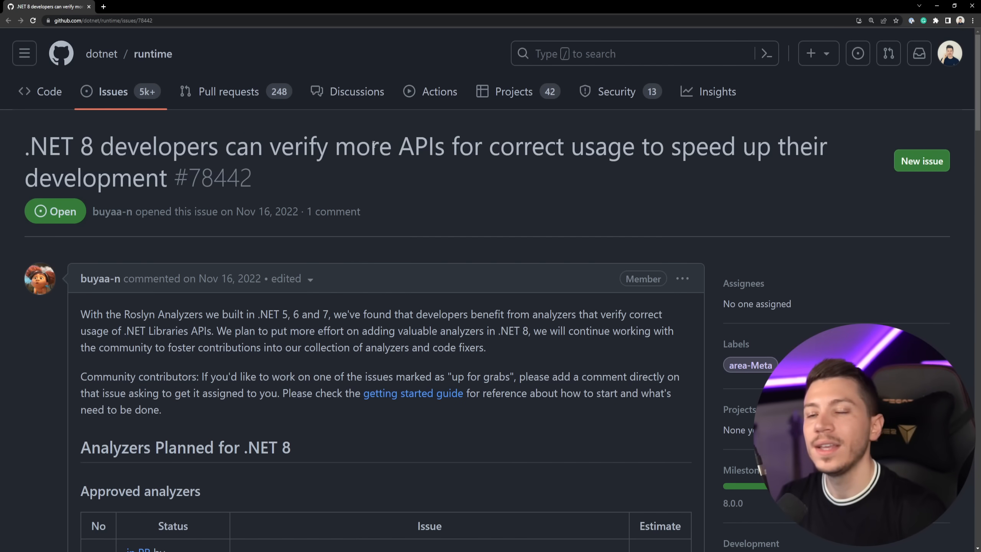
Scroll down issue #78442 to the table of approved, up-for-grabs analyzers
{"action": "scroll", "scroll_direction": "down", "scroll_amount": 3}
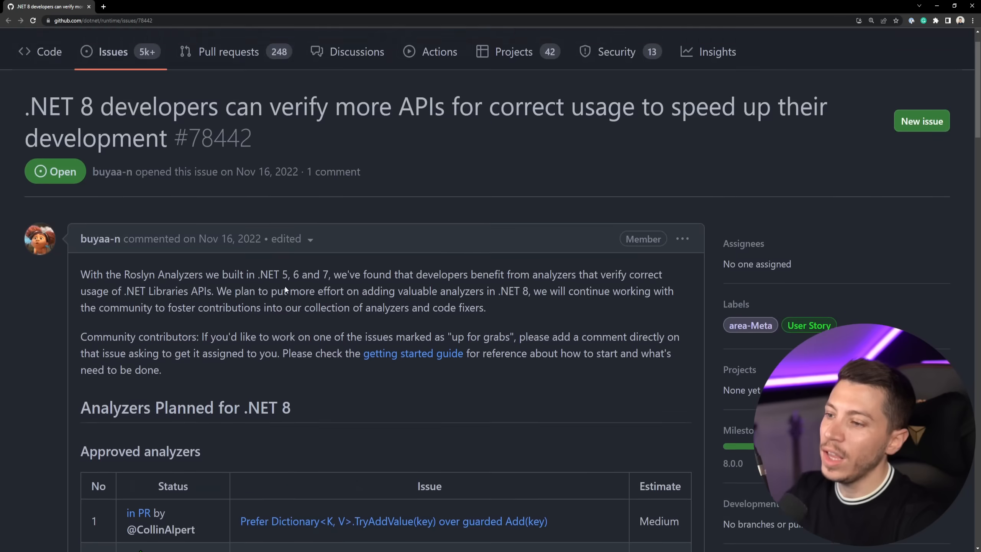
{"action": "scroll", "scroll_direction": "down", "scroll_amount": 3}
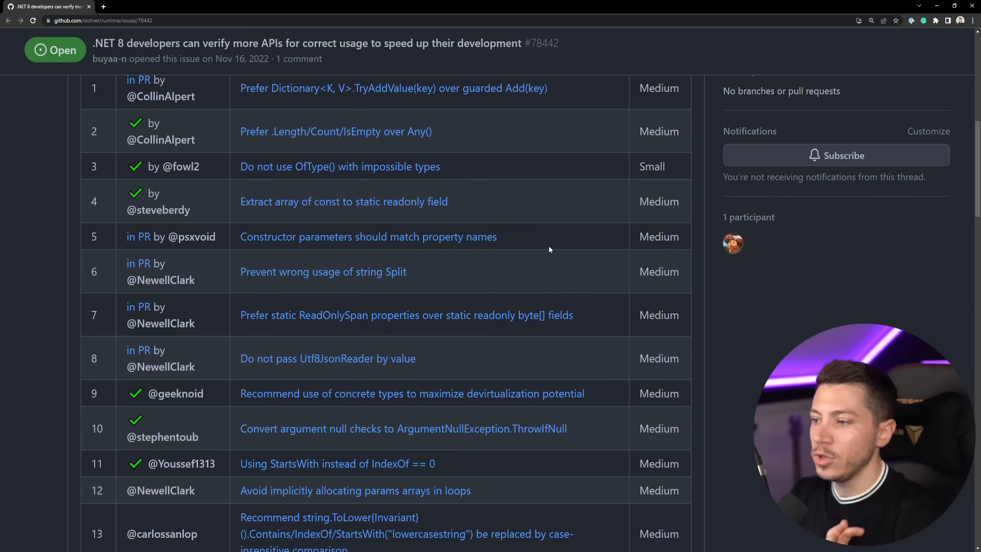
{"action": "scroll", "scroll_direction": "down", "scroll_amount": 3}
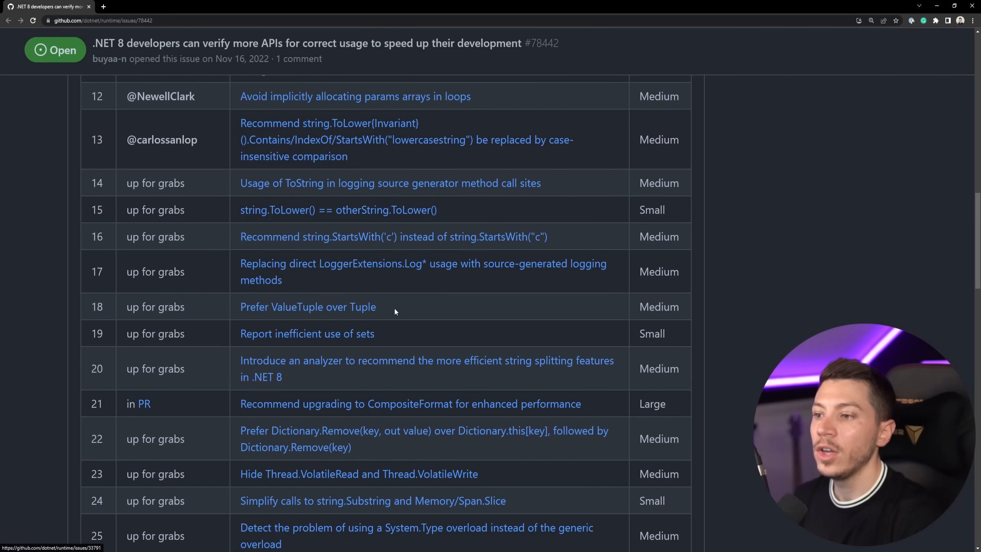
{"action": "scroll", "scroll_direction": "down", "scroll_amount": 3}
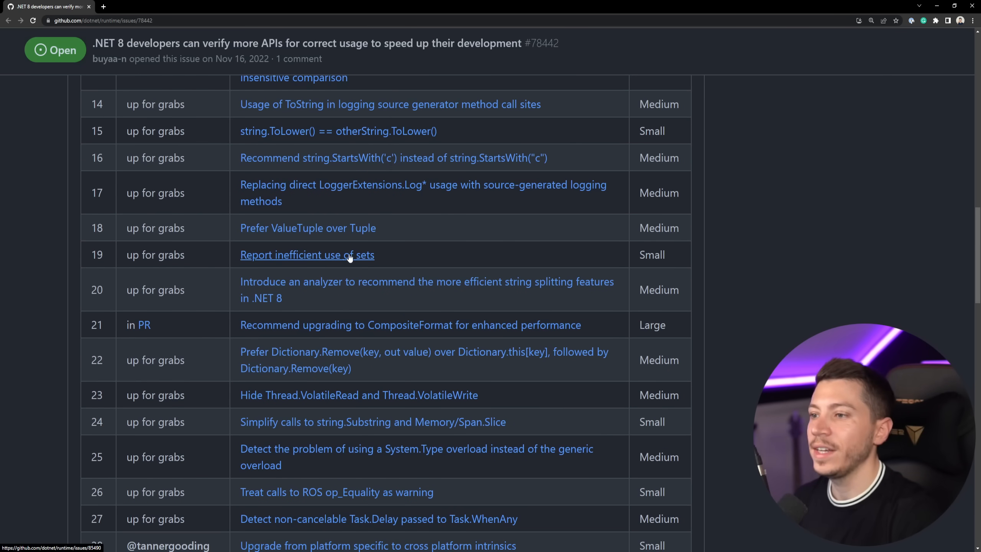
{"action": "scroll", "scroll_direction": "down", "scroll_amount": 3}
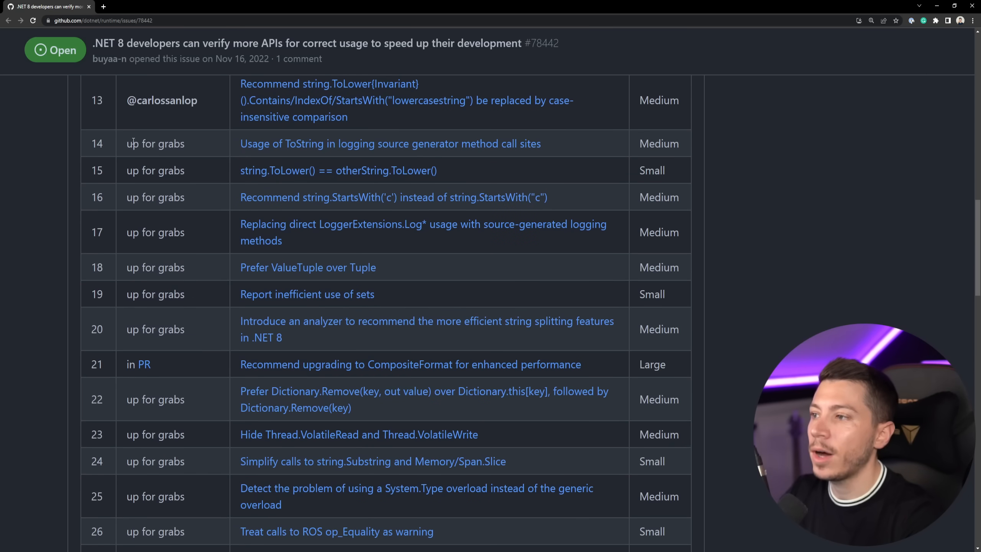
{"action": "mouse_move", "coordinate": [171, 300]}
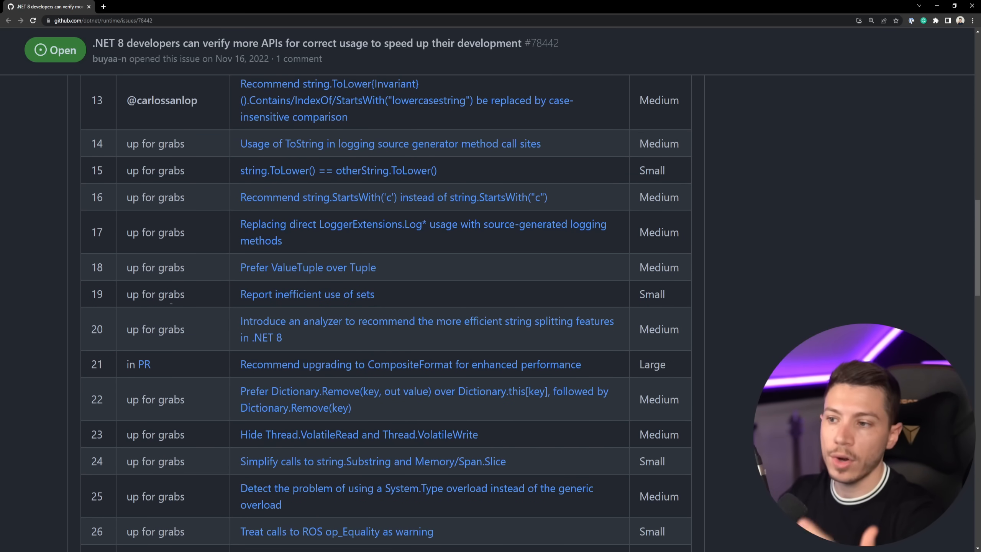
{"action": "mouse_move", "coordinate": [185, 306]}
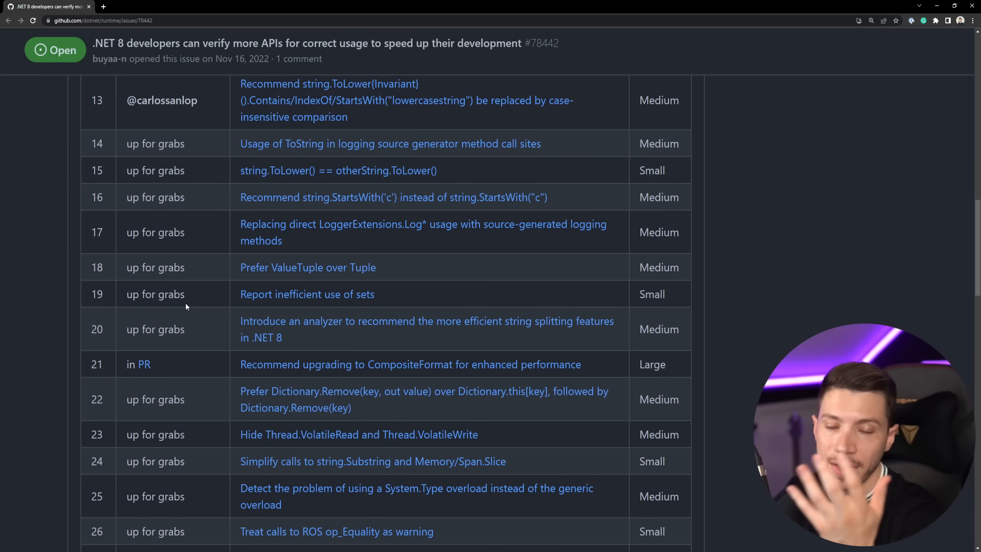